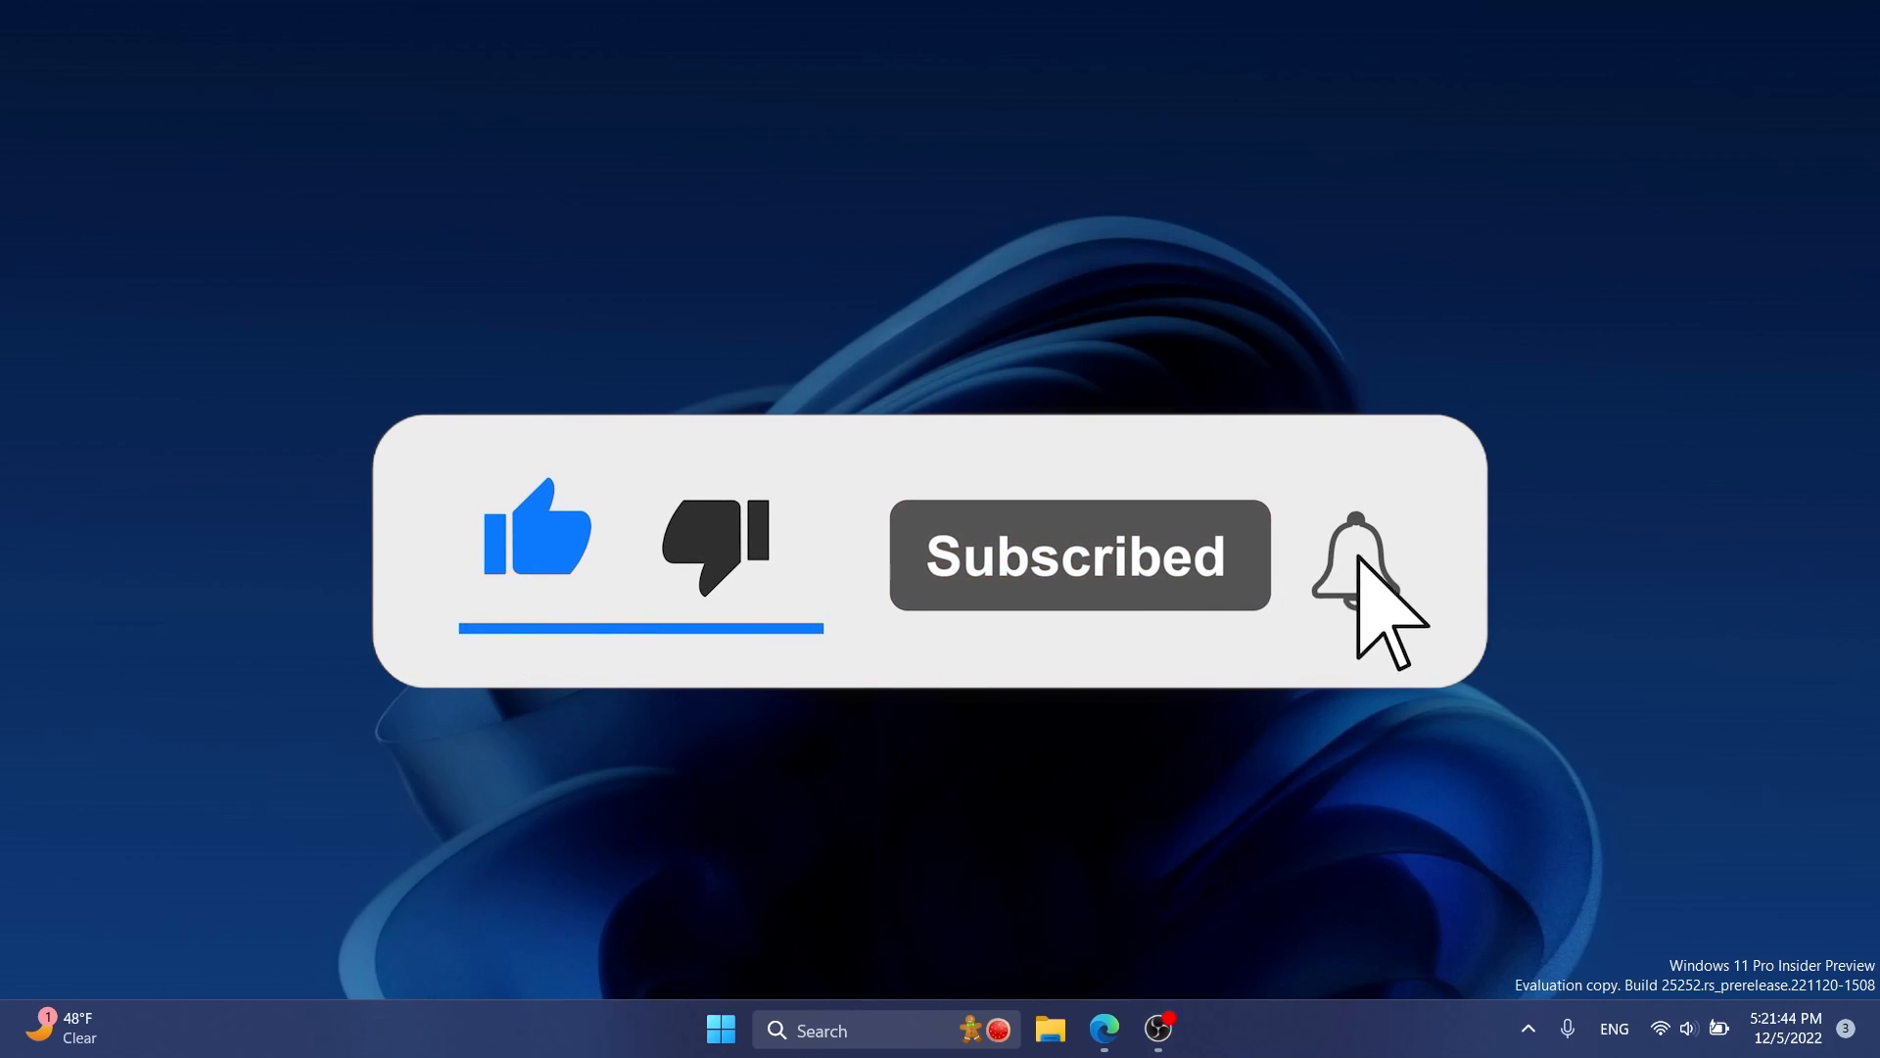
# - Switch to Microsoft Edge showing the ViVeTool v0.3.2 GitHub releases page
pyautogui.click(1343, 555)
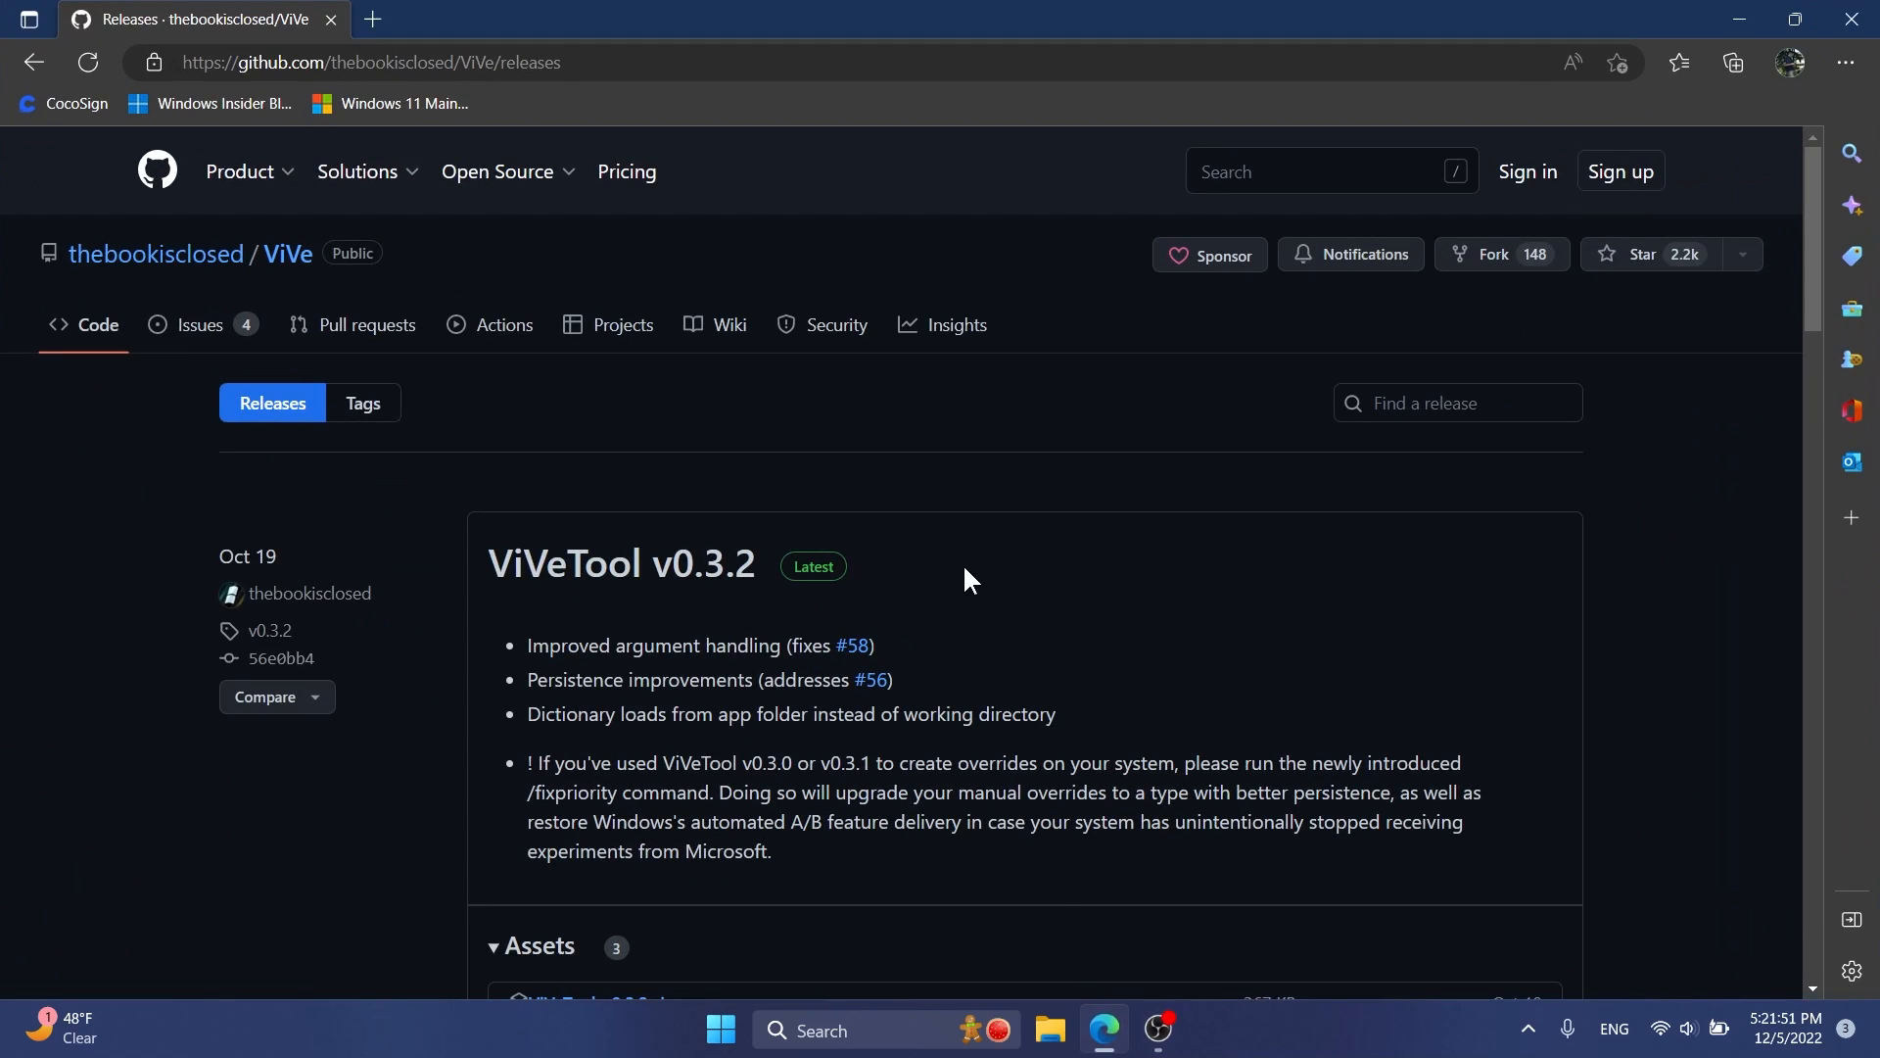
pyautogui.moveTo(974, 590)
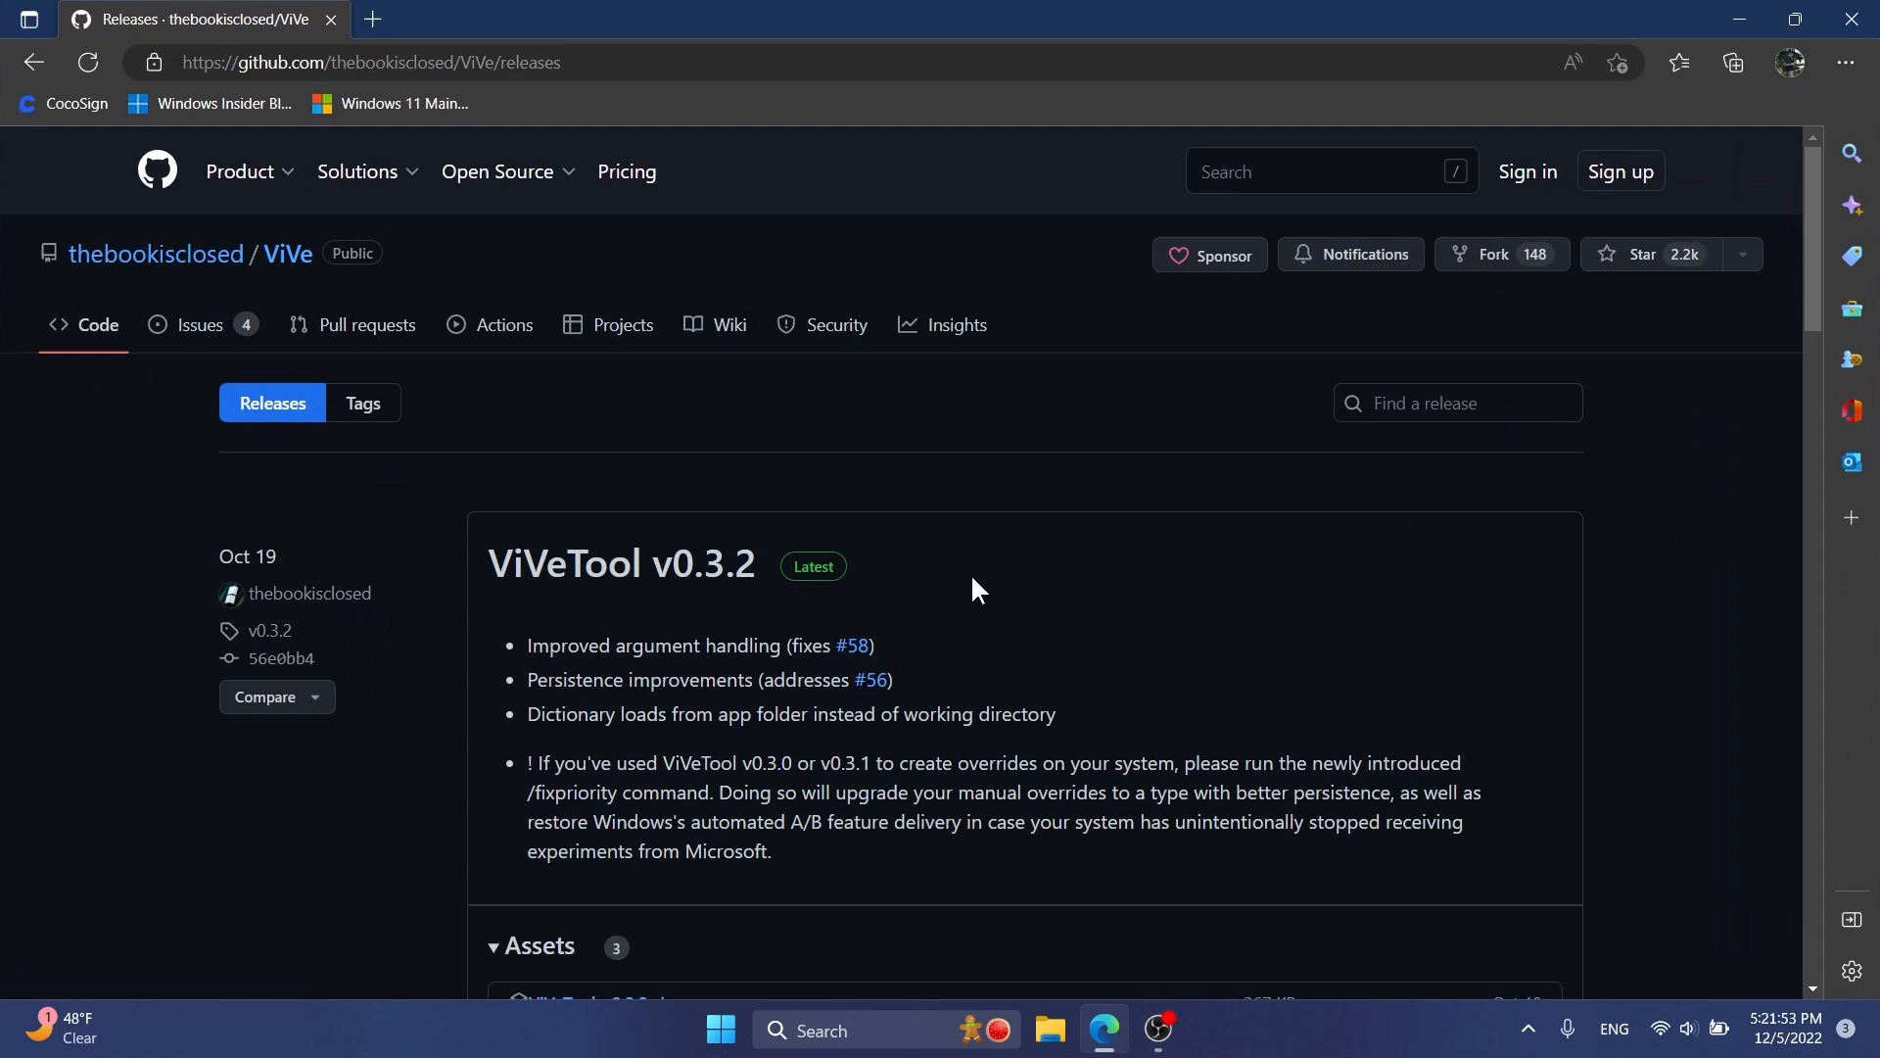
# - Scroll down to the release Assets listing ViVeTool-v0.3.2.zip
pyautogui.scroll(-3)
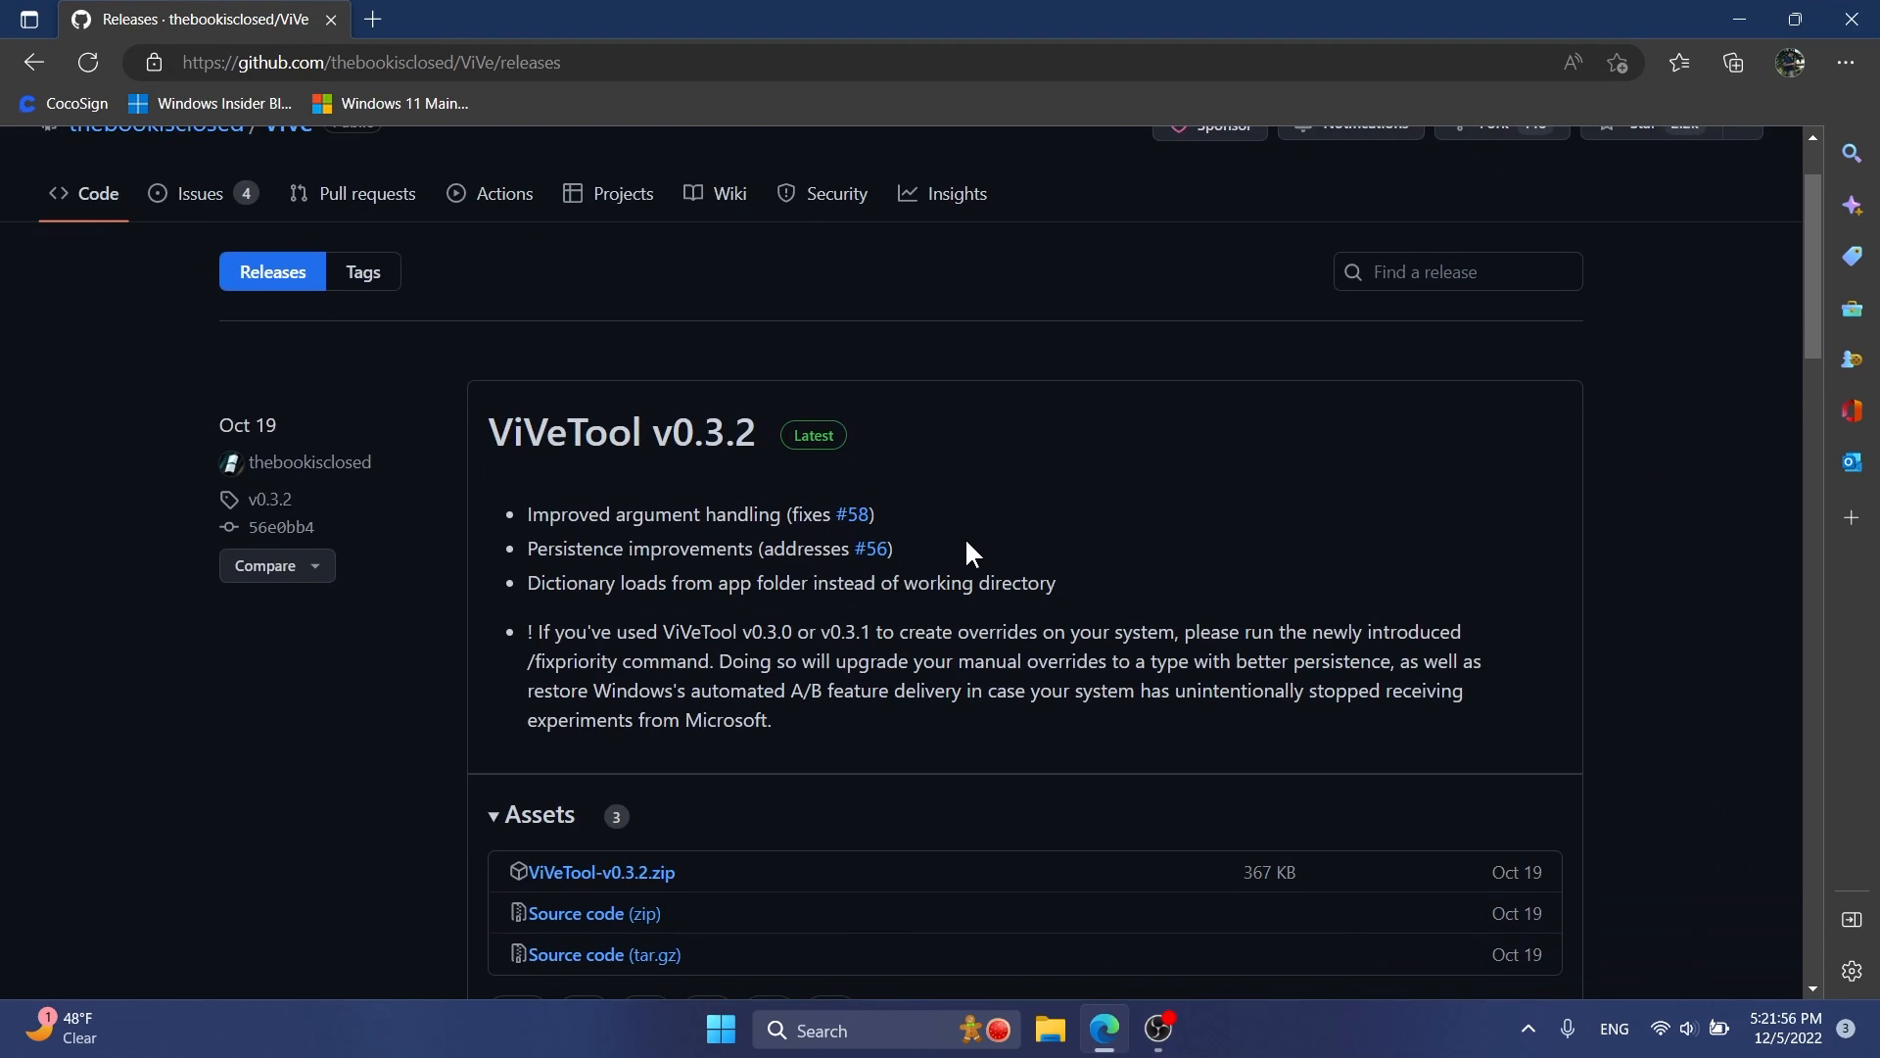
pyautogui.moveTo(806, 753)
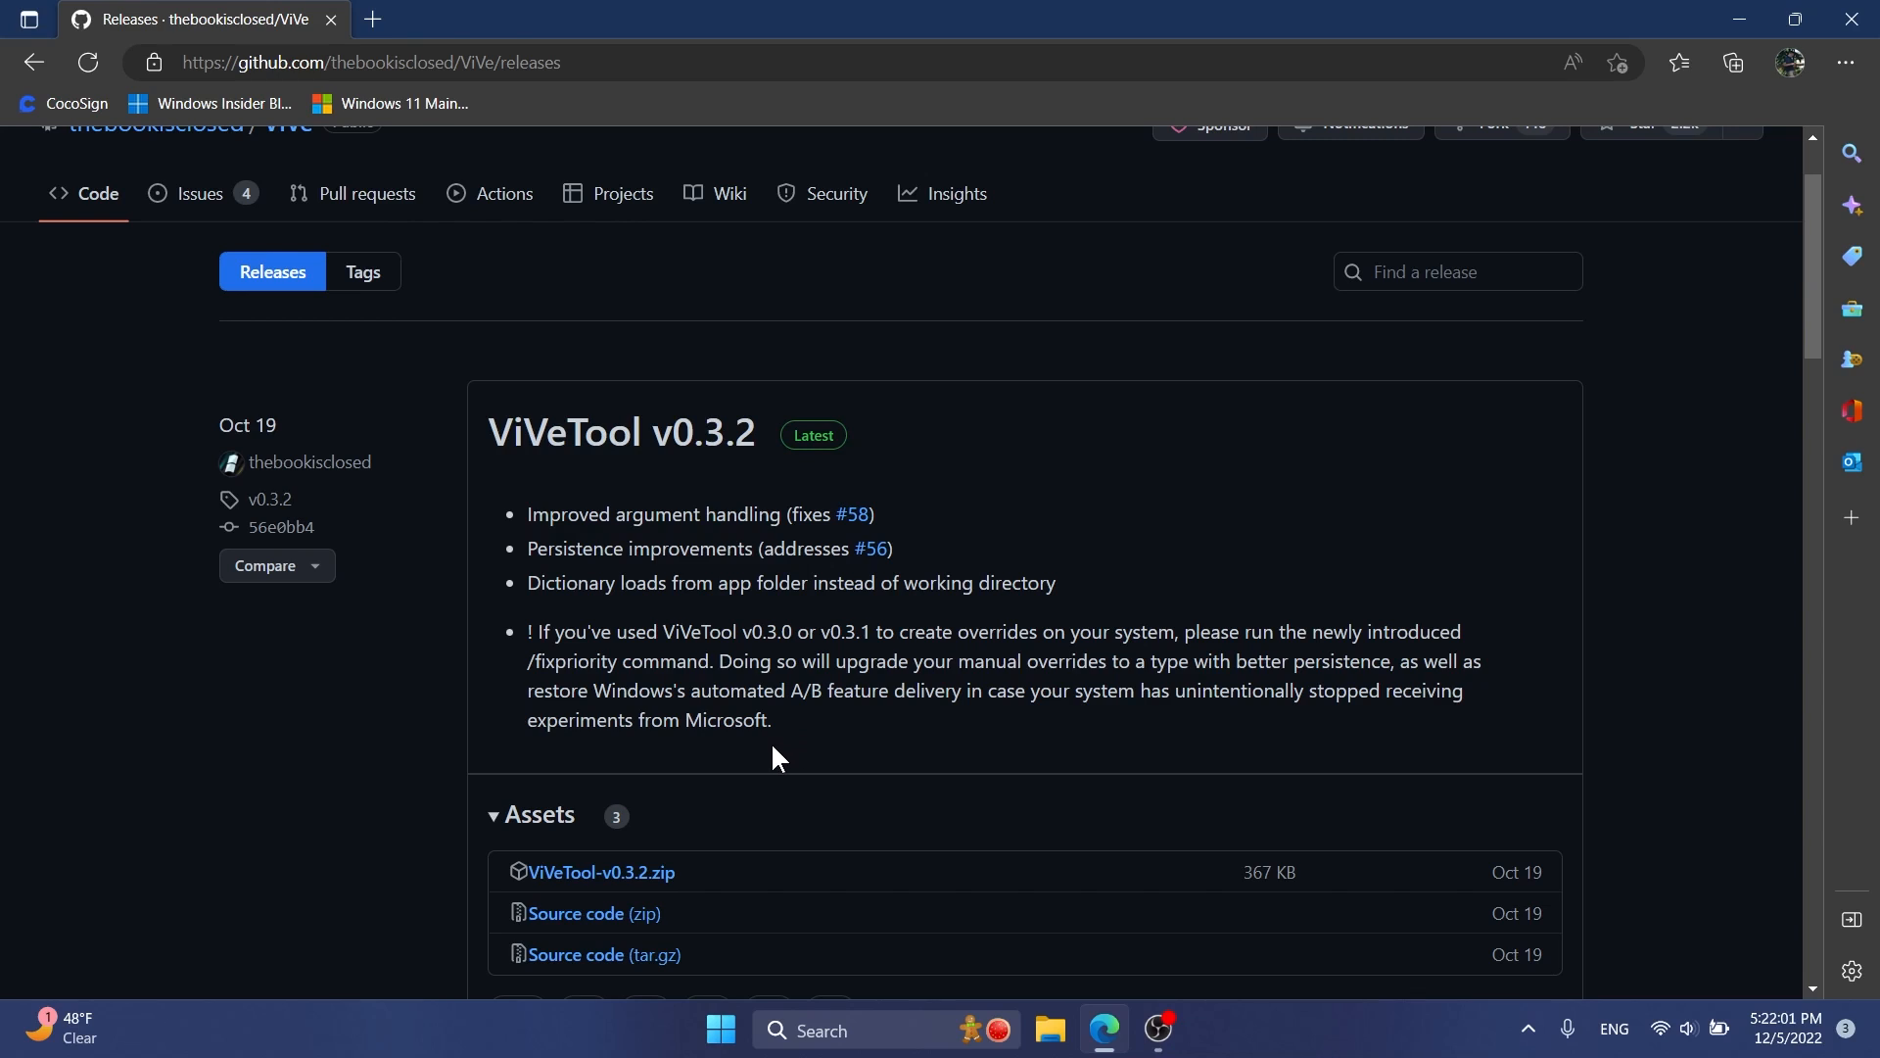
pyautogui.moveTo(599, 871)
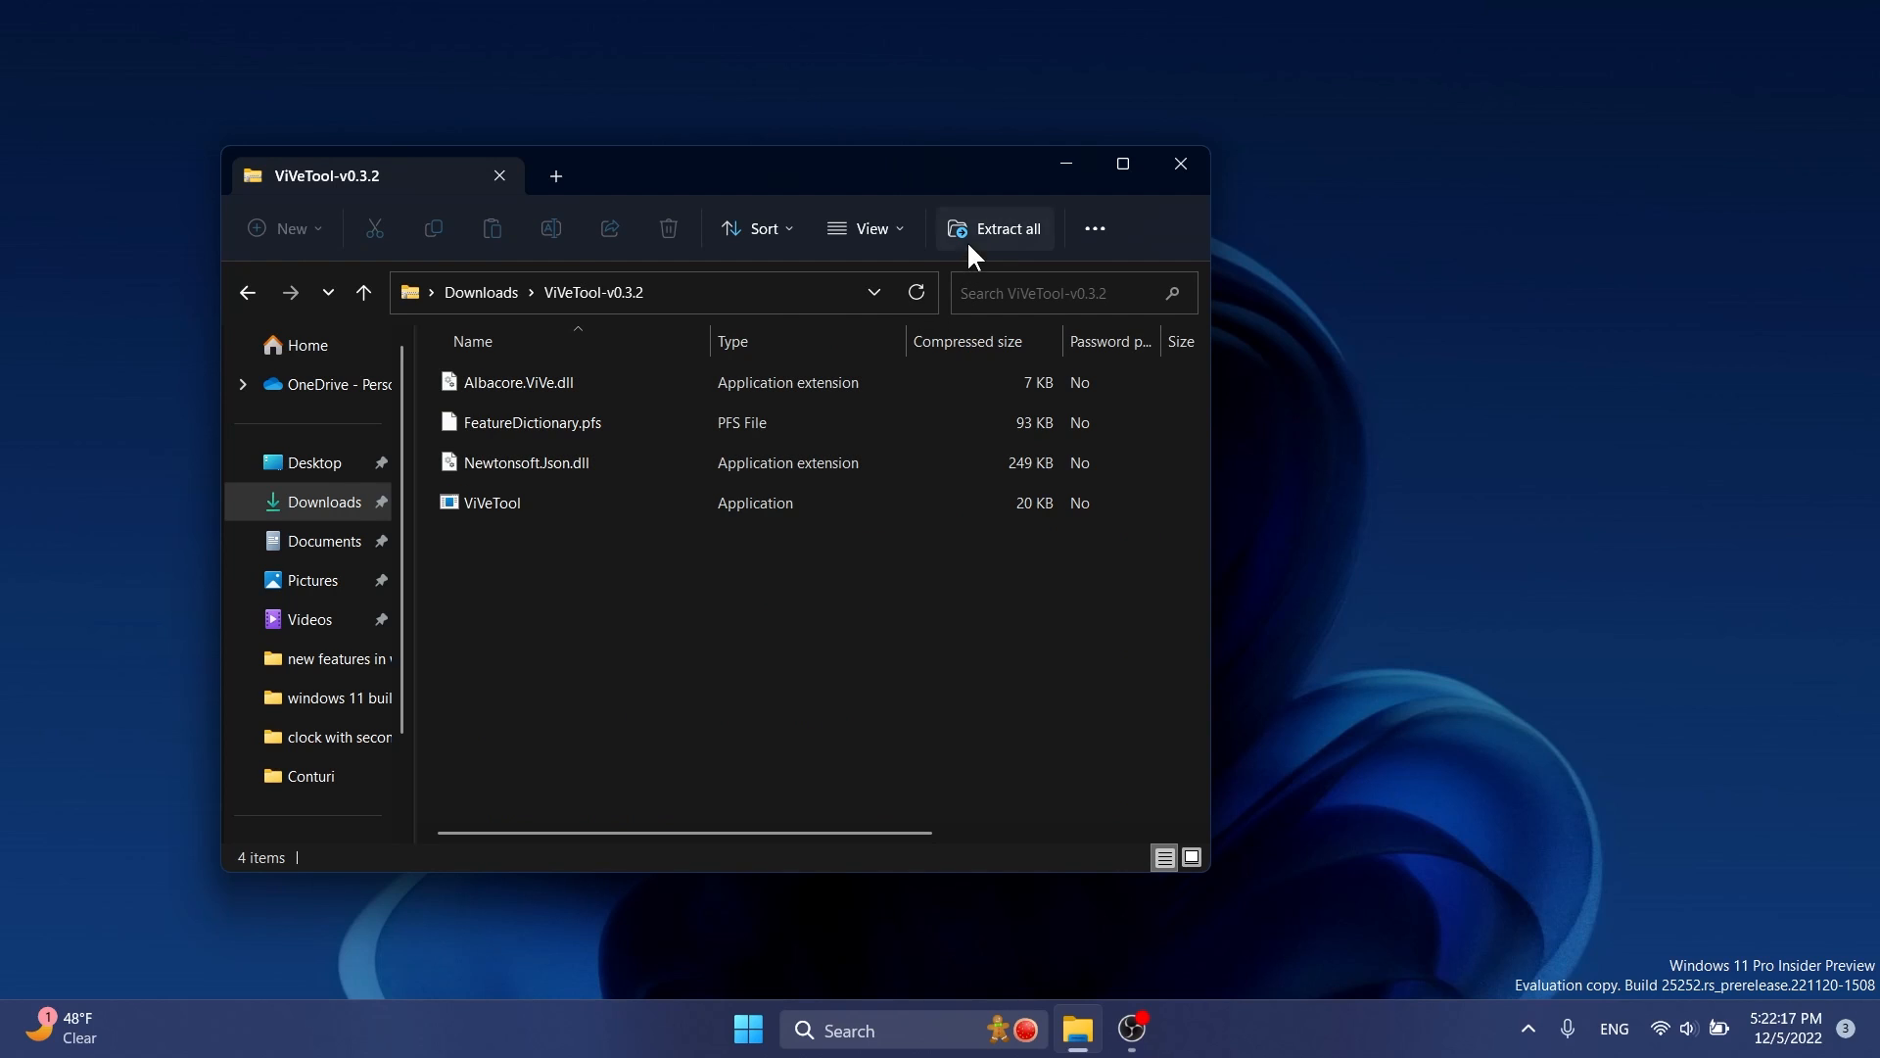
# - Extract ViVeTool into C:\Windows\System32, granting admin permission, then run Command Prompt as administrator
pyautogui.click(1005, 228)
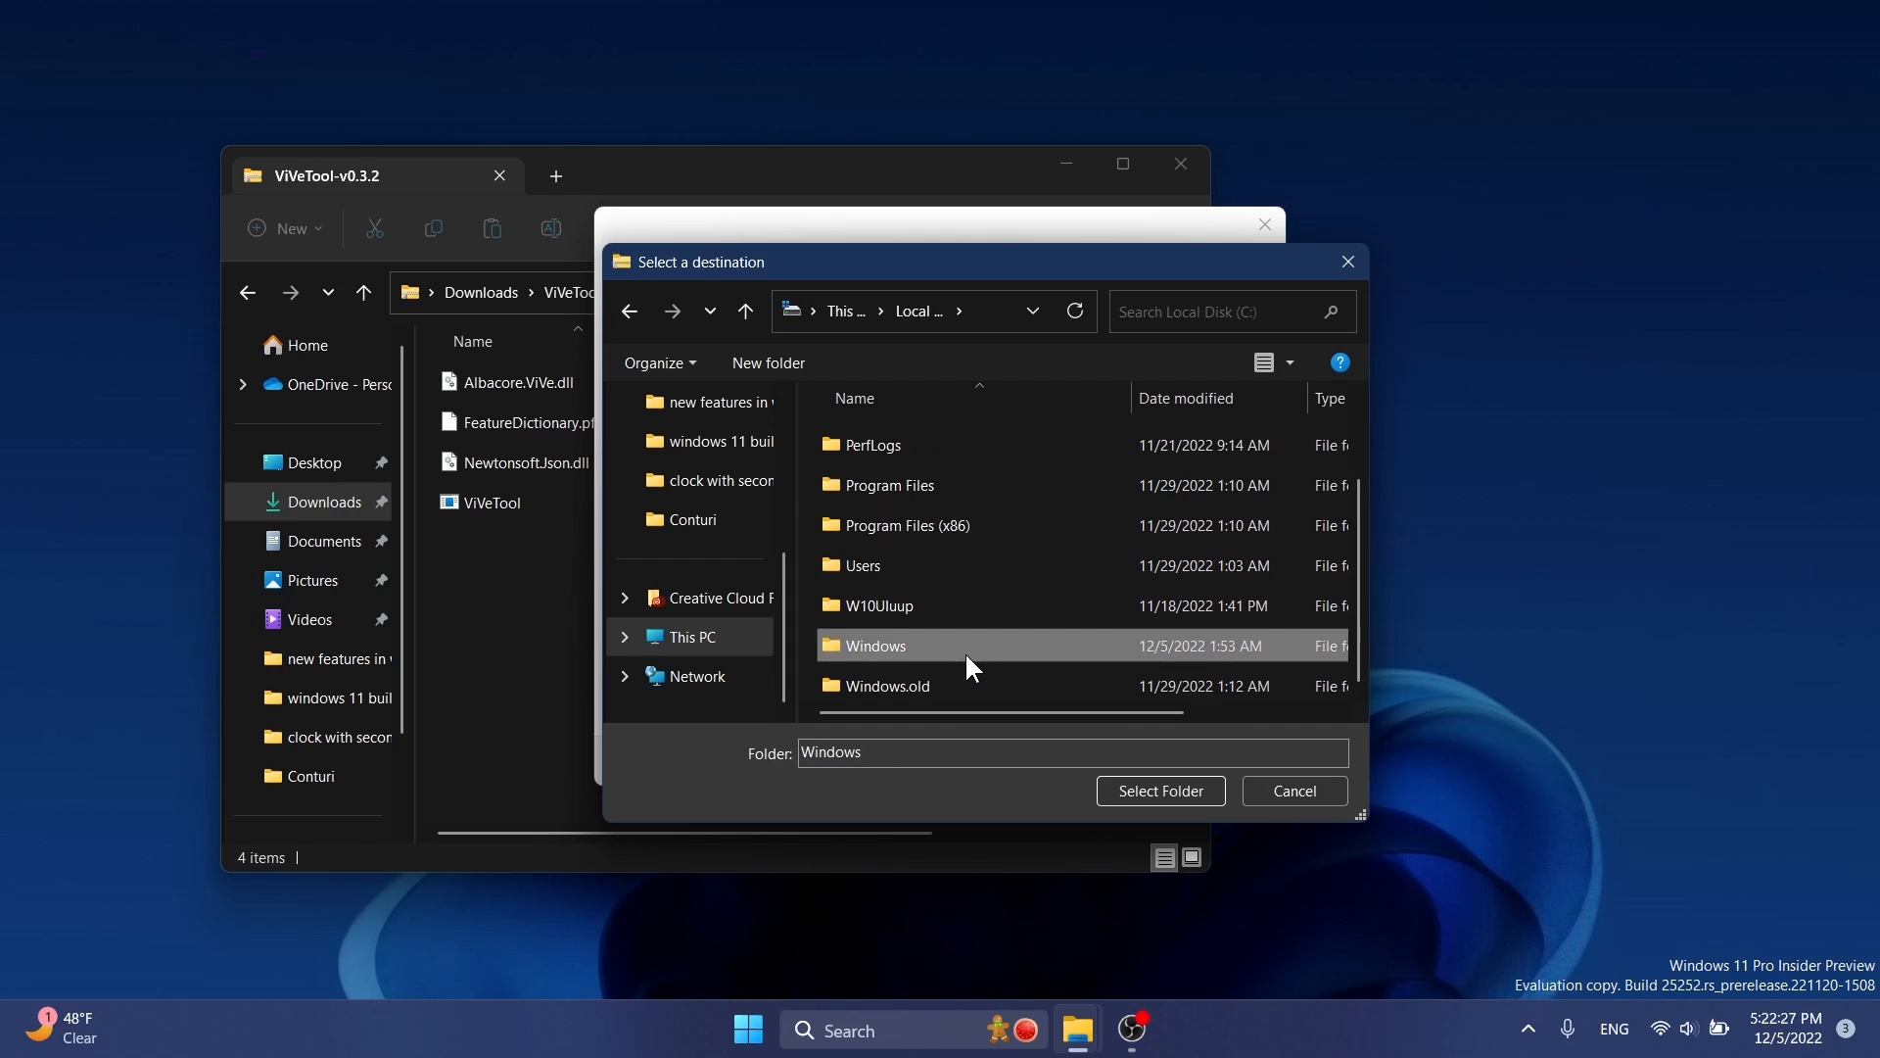
pyautogui.doubleClick(876, 645)
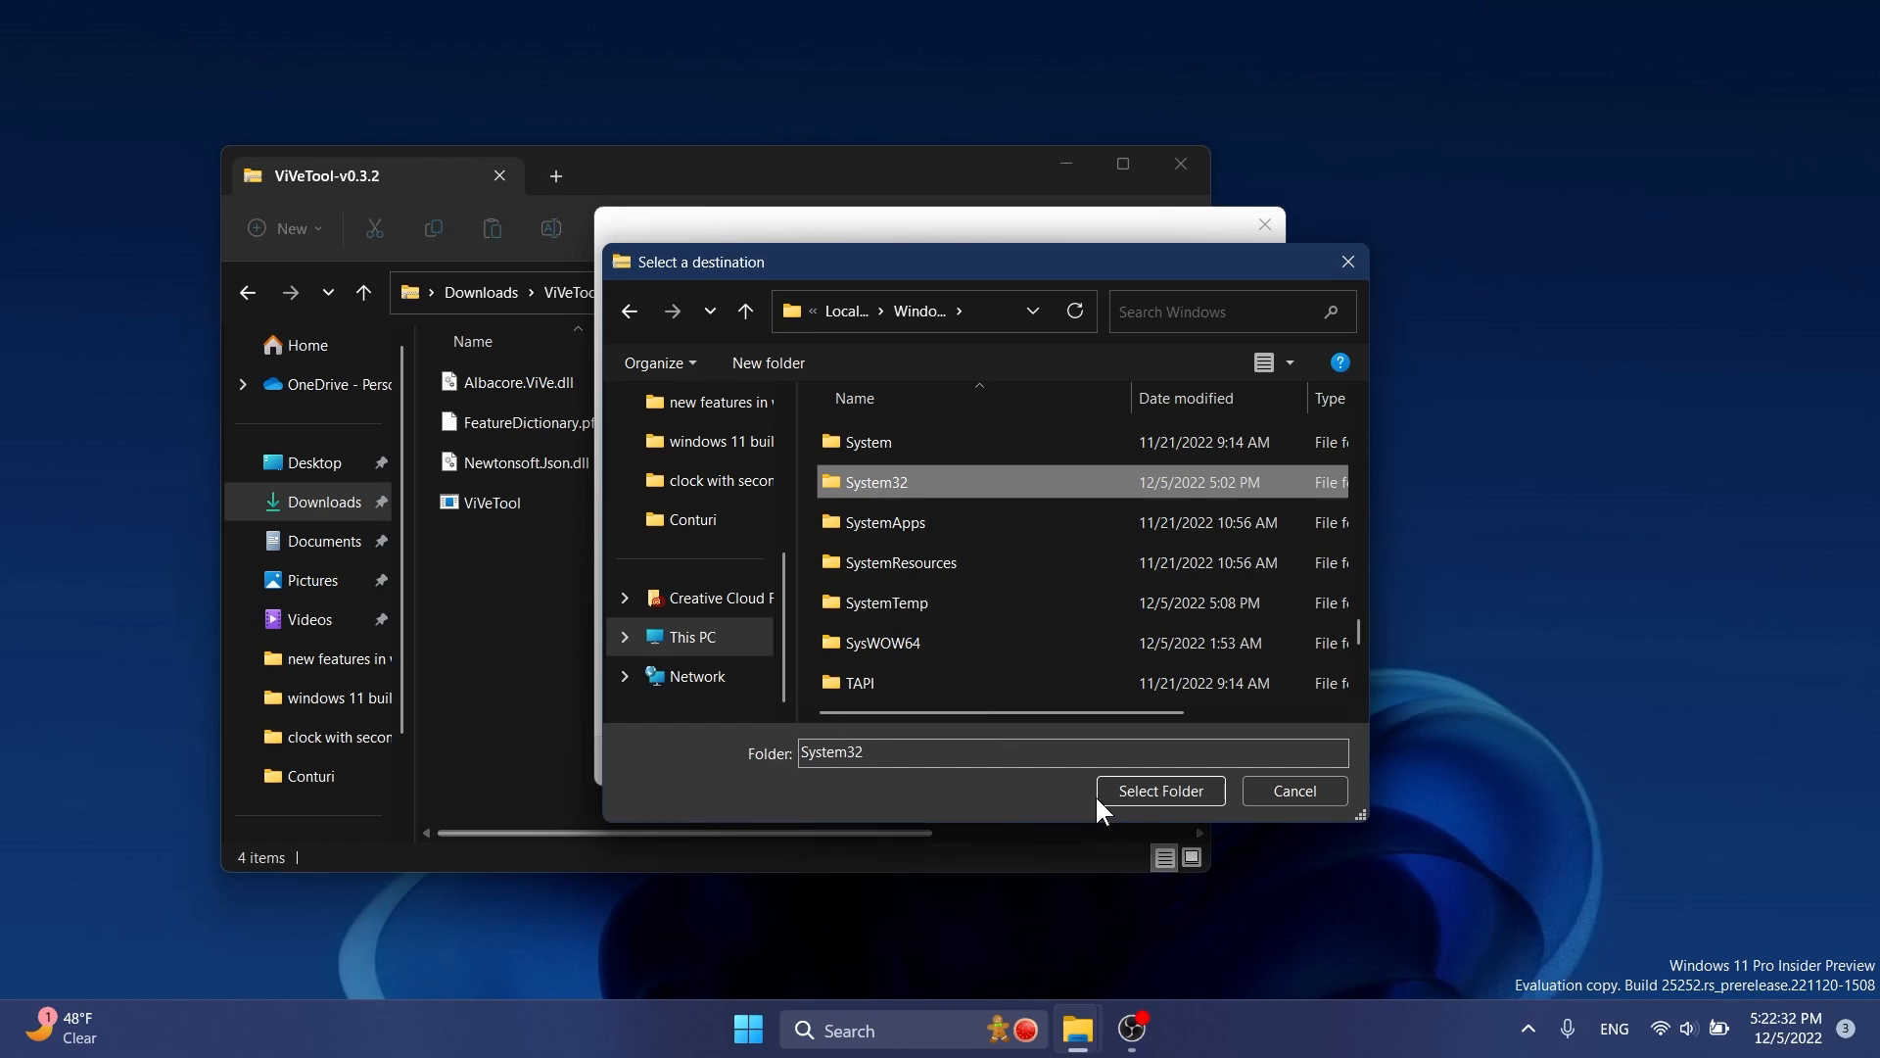
pyautogui.click(1158, 790)
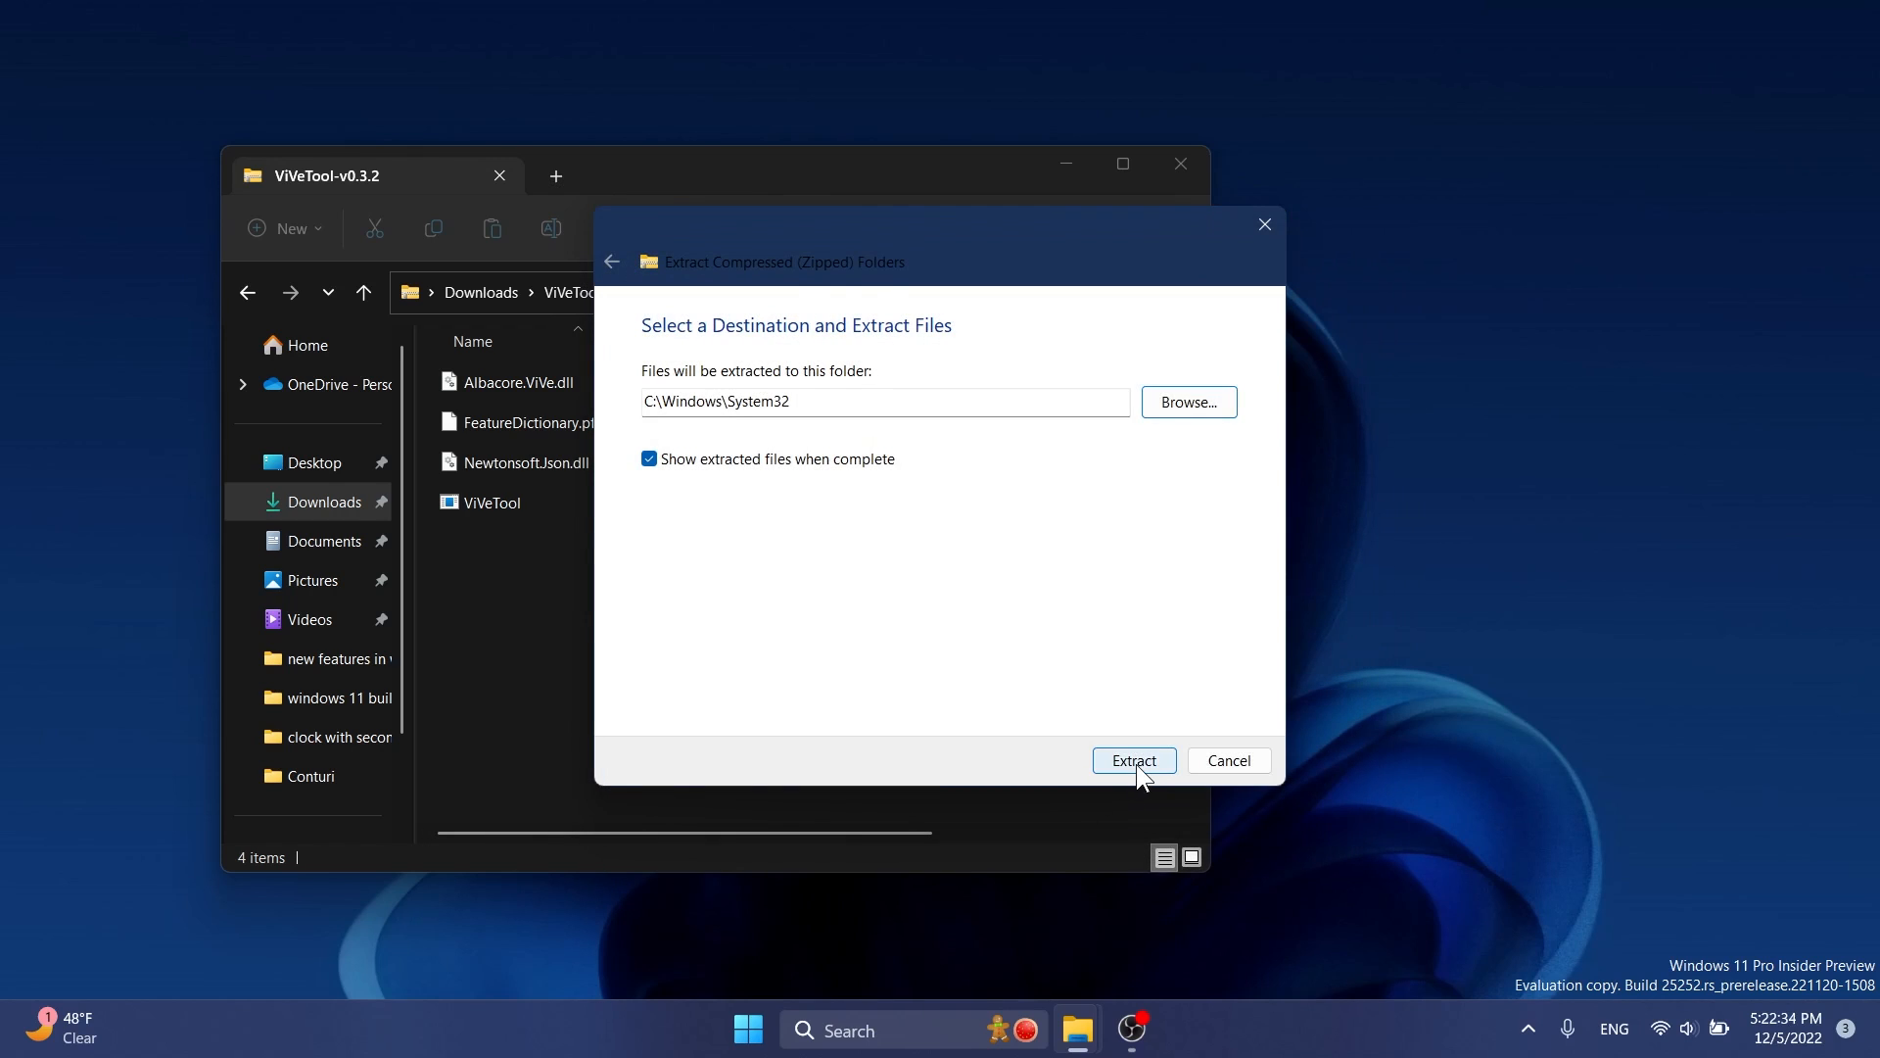
pyautogui.click(1132, 760)
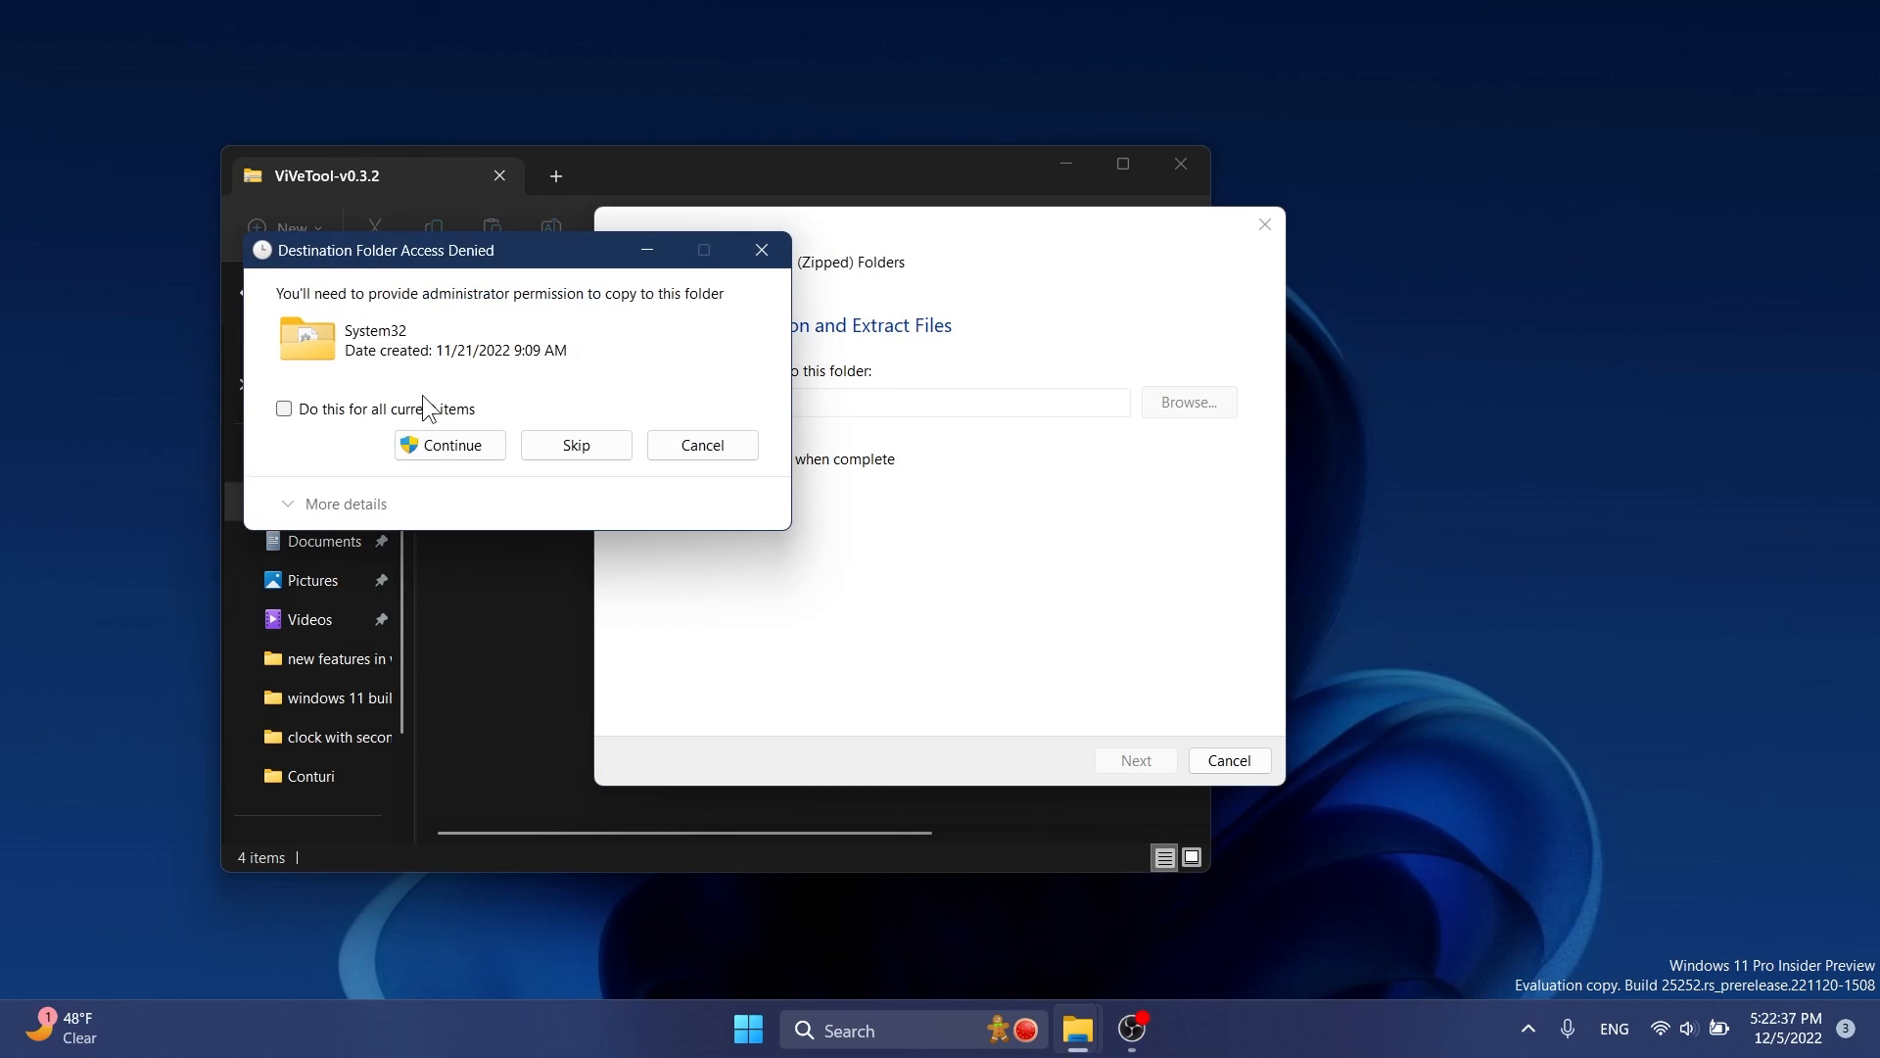
pyautogui.click(449, 445)
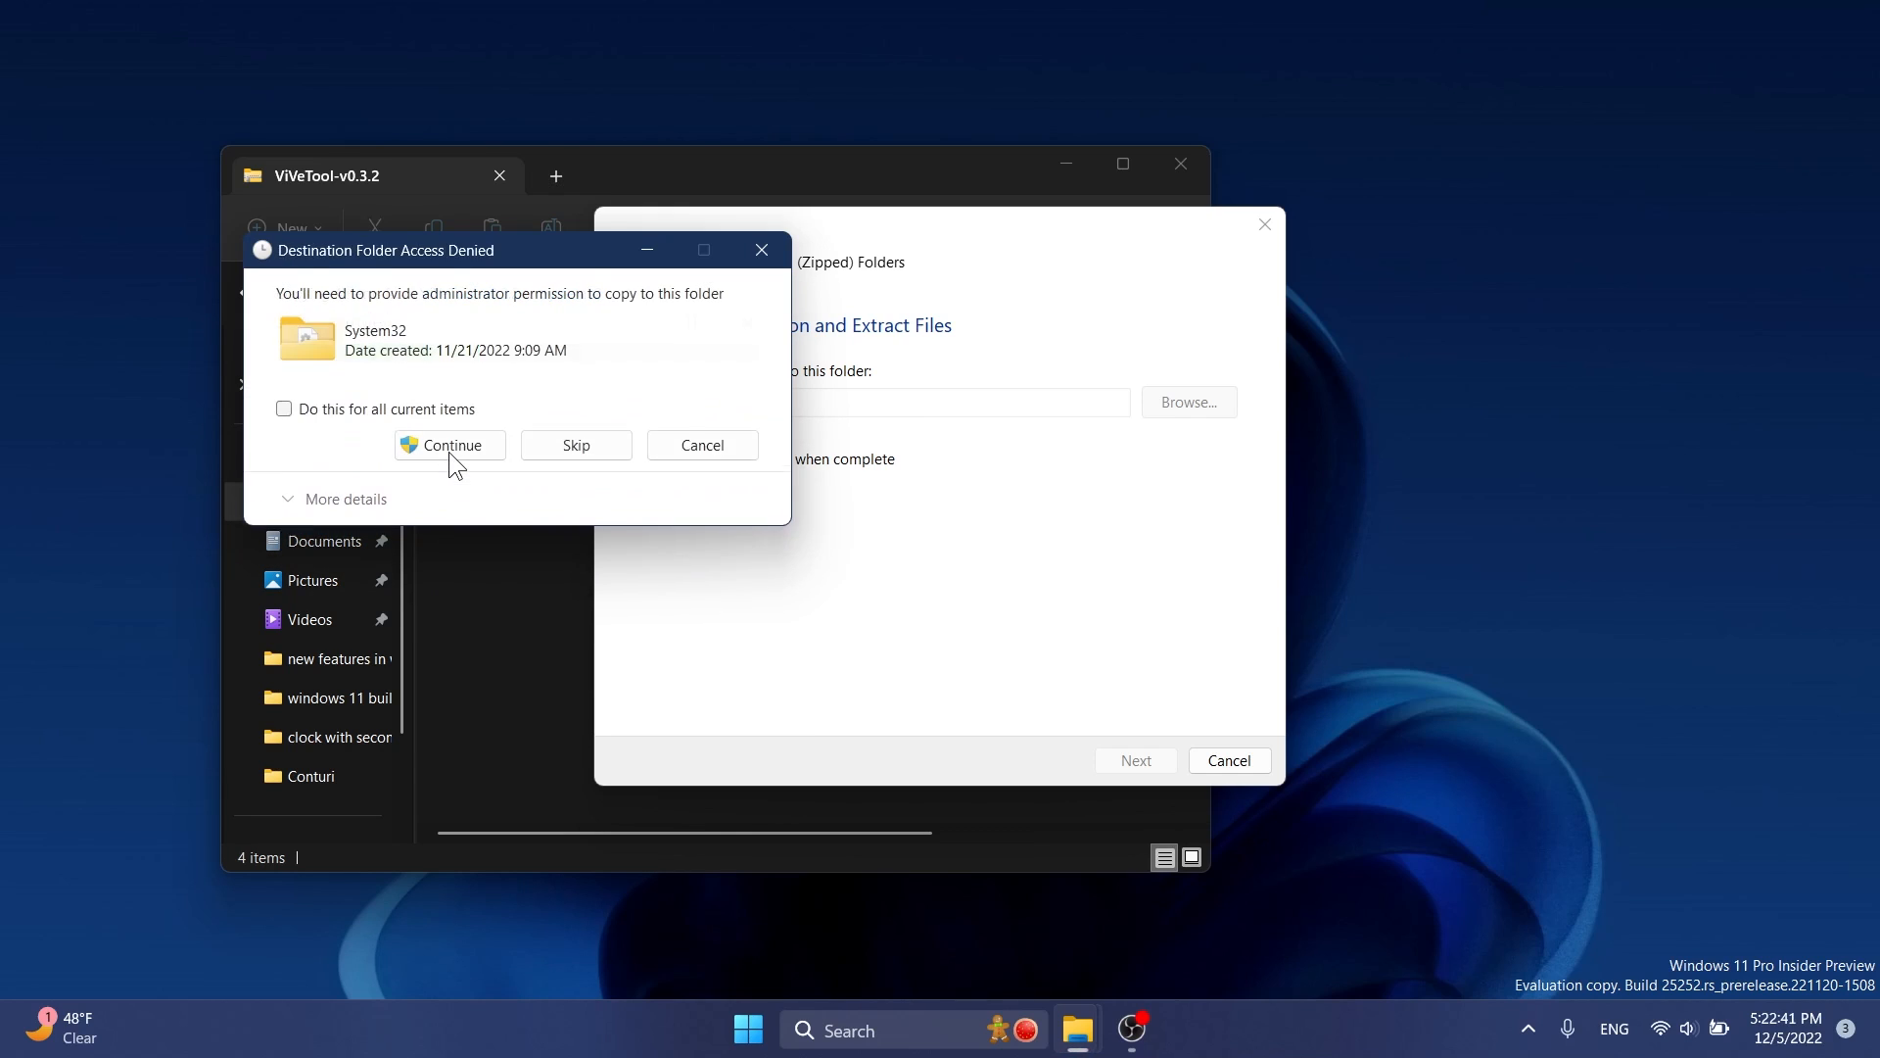
pyautogui.click(449, 445)
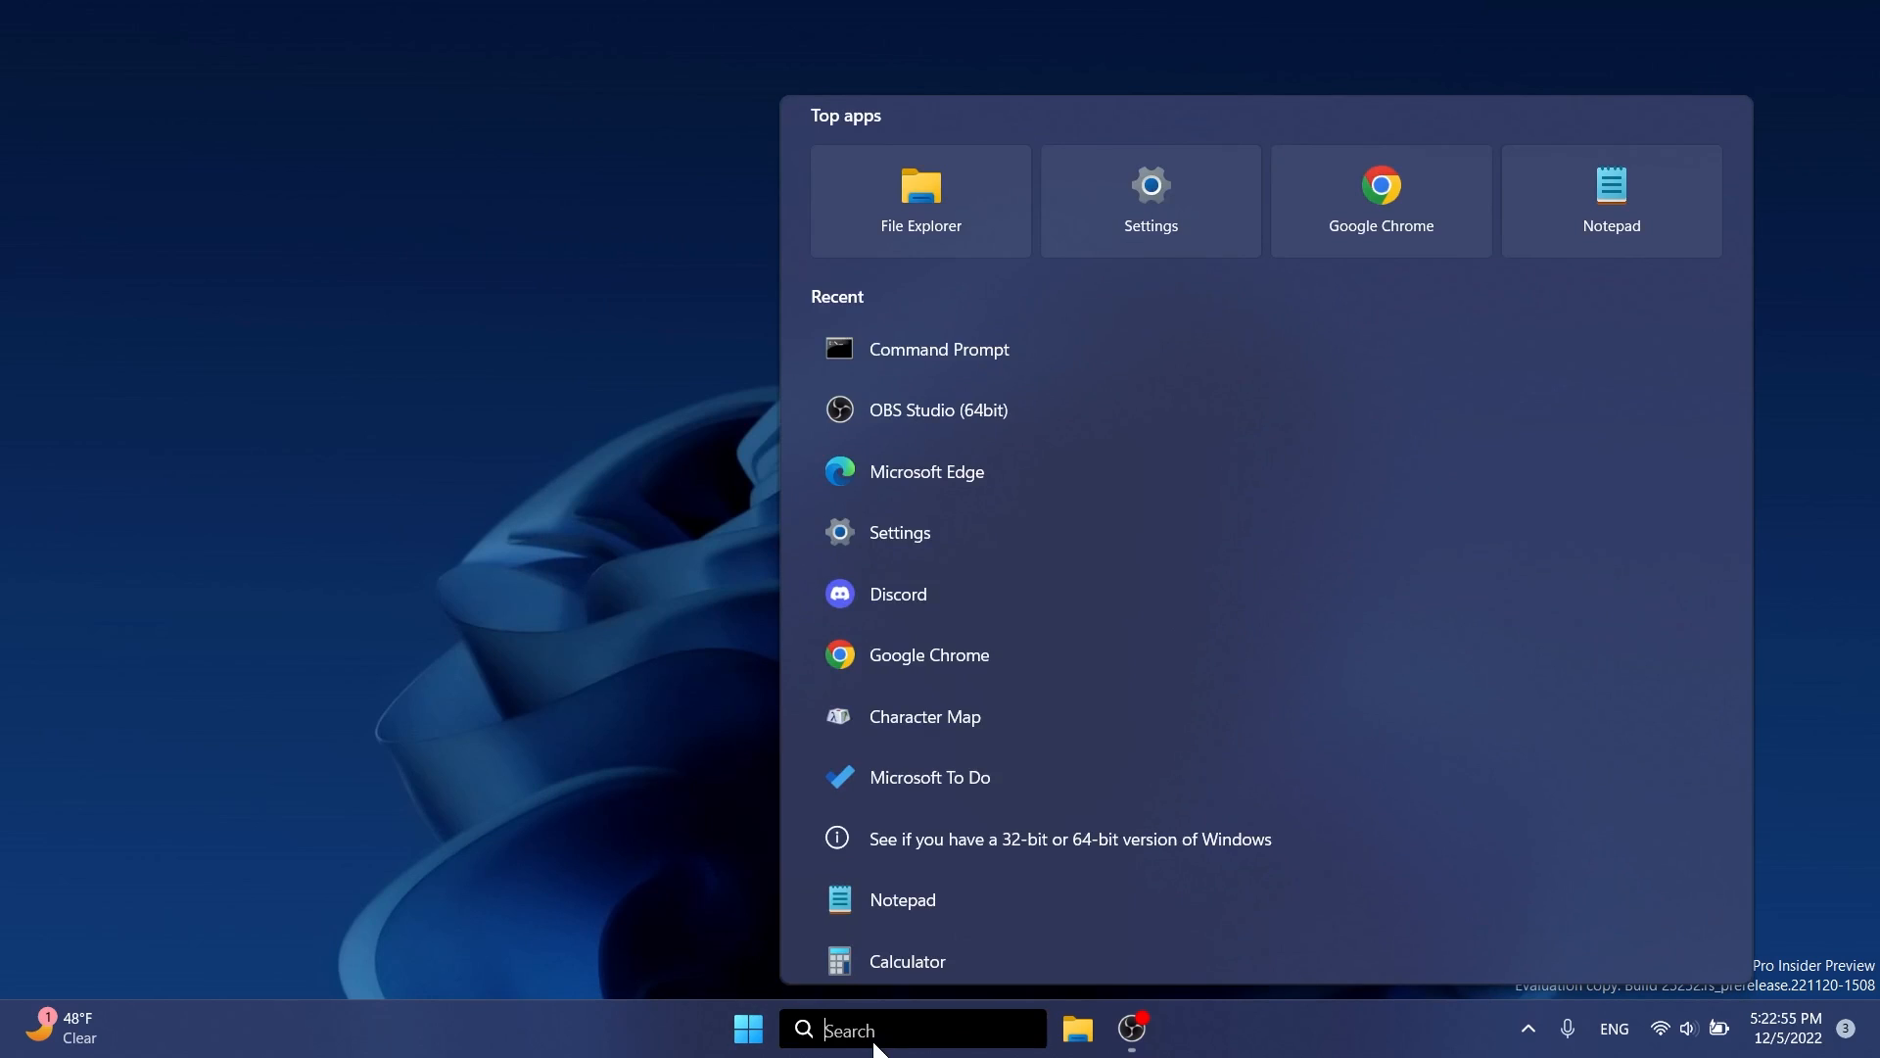
pyautogui.rightClick(939, 186)
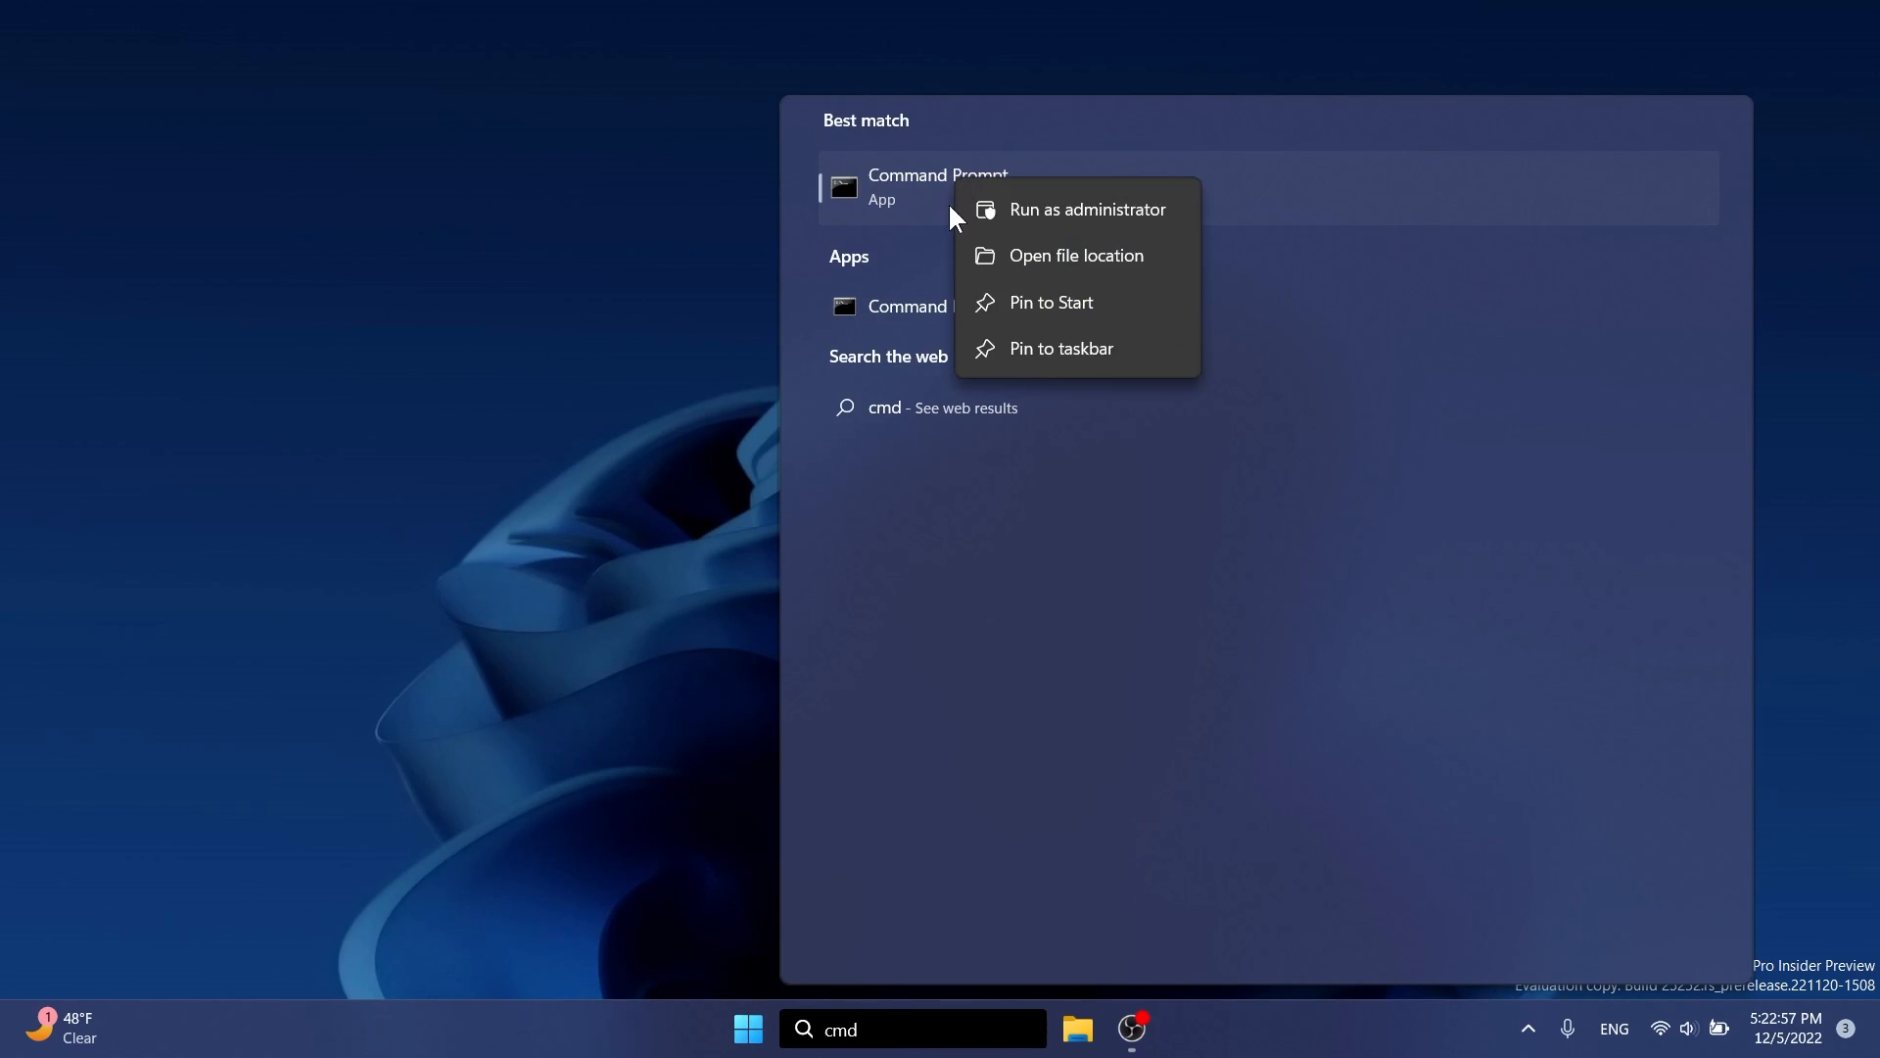
pyautogui.click(1086, 208)
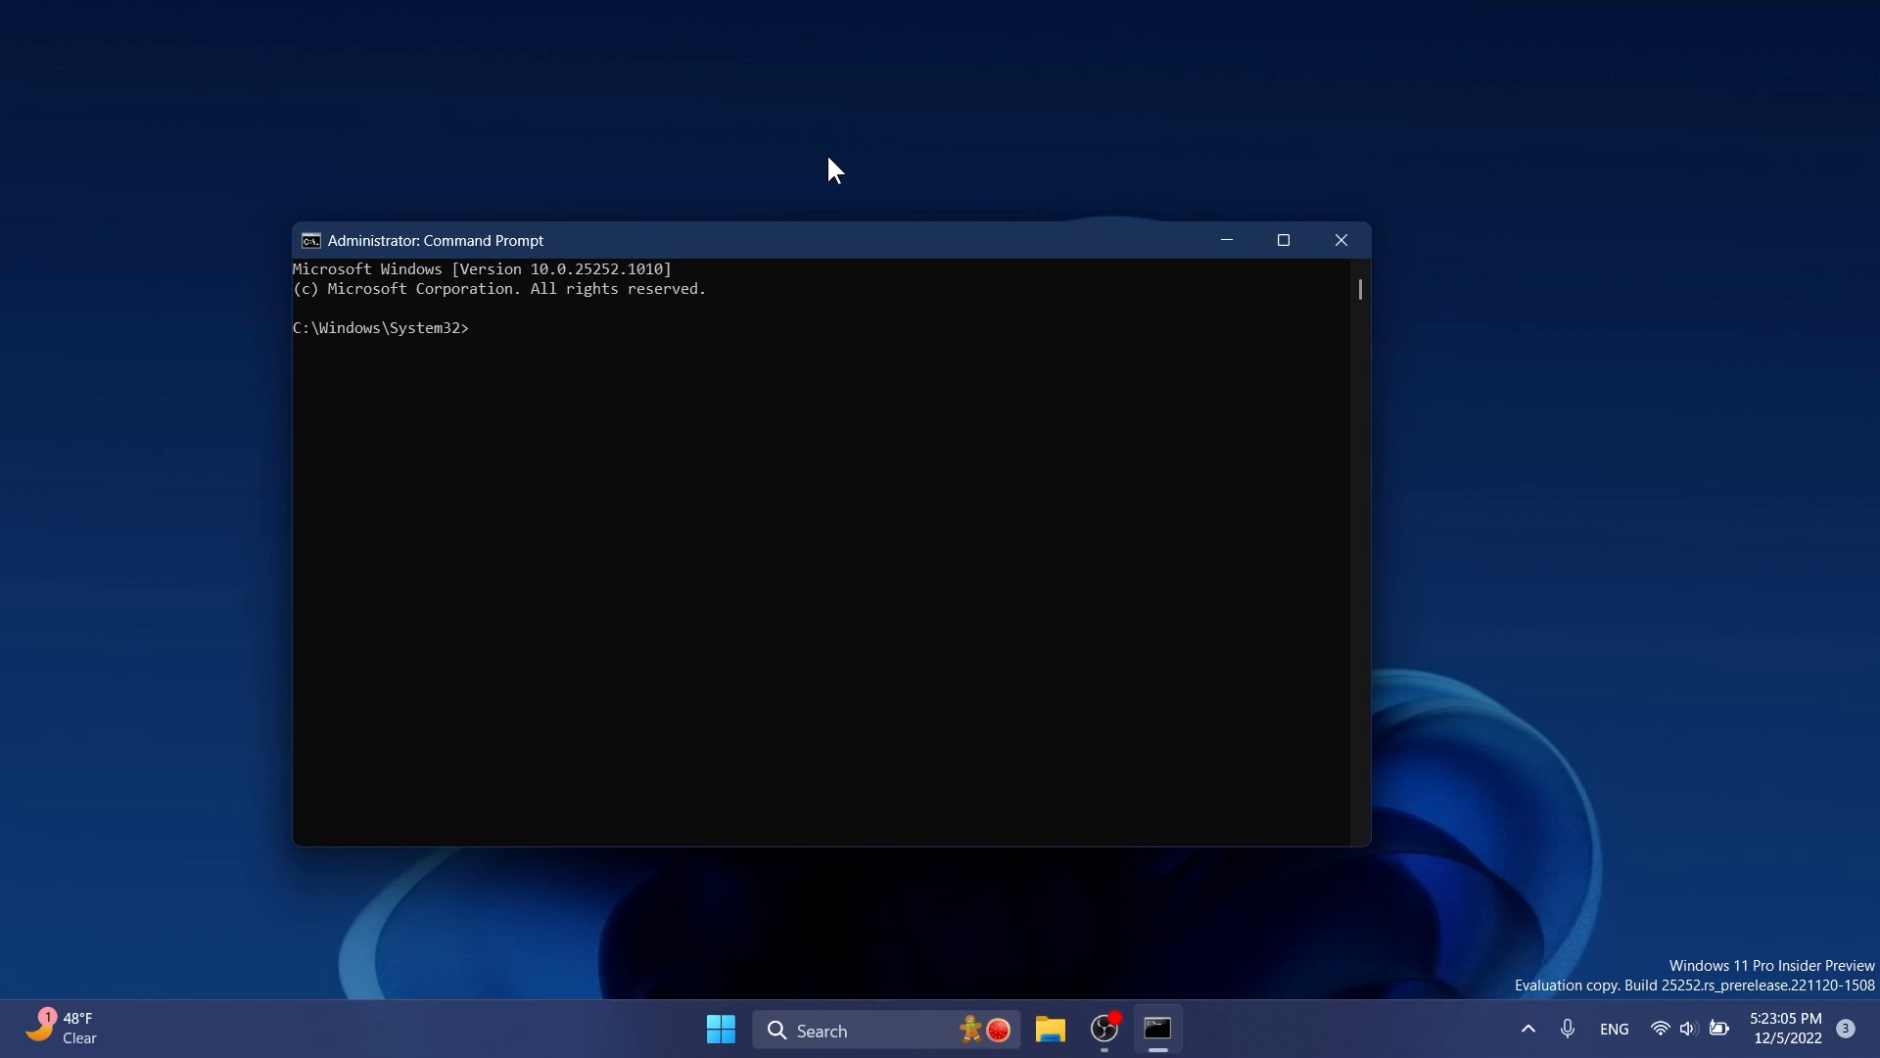
# - Run 'vivetool /enable /id:39405701' in the administrator Command Prompt
pyautogui.write('v')
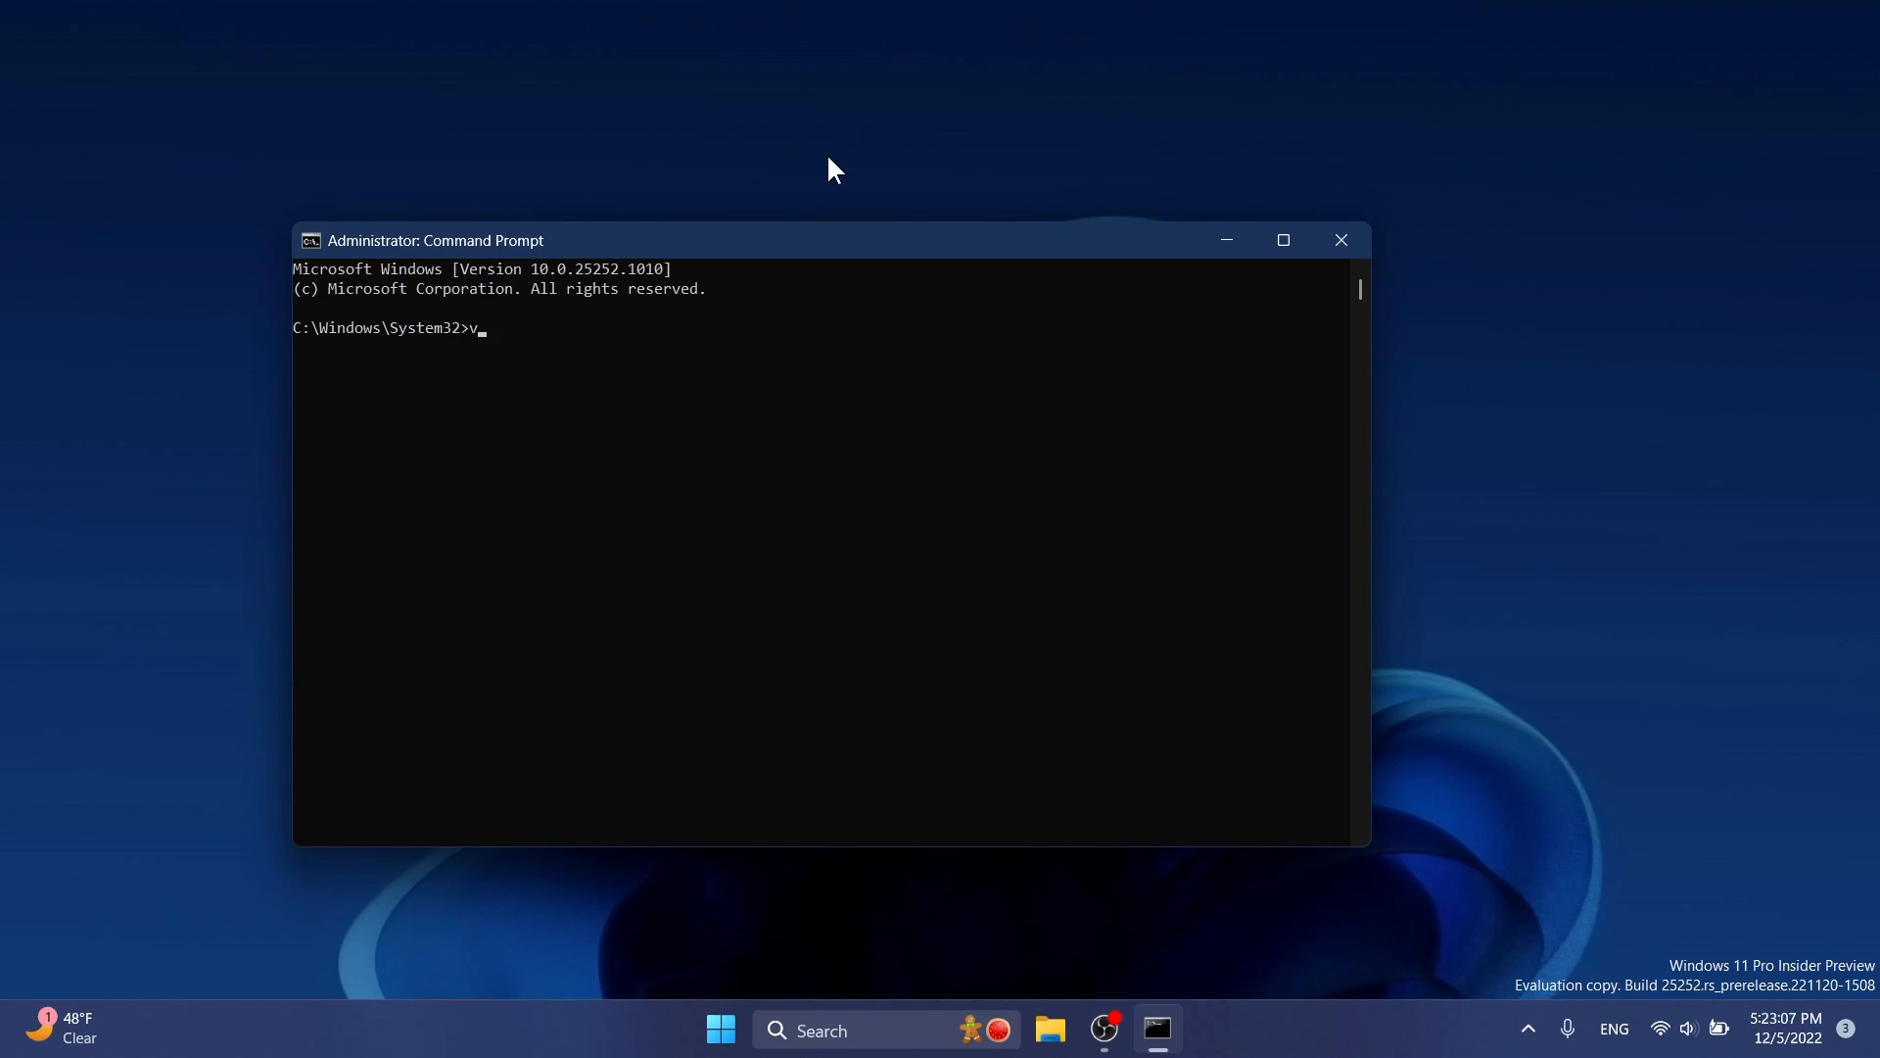
pyautogui.write('ivetool /ena')
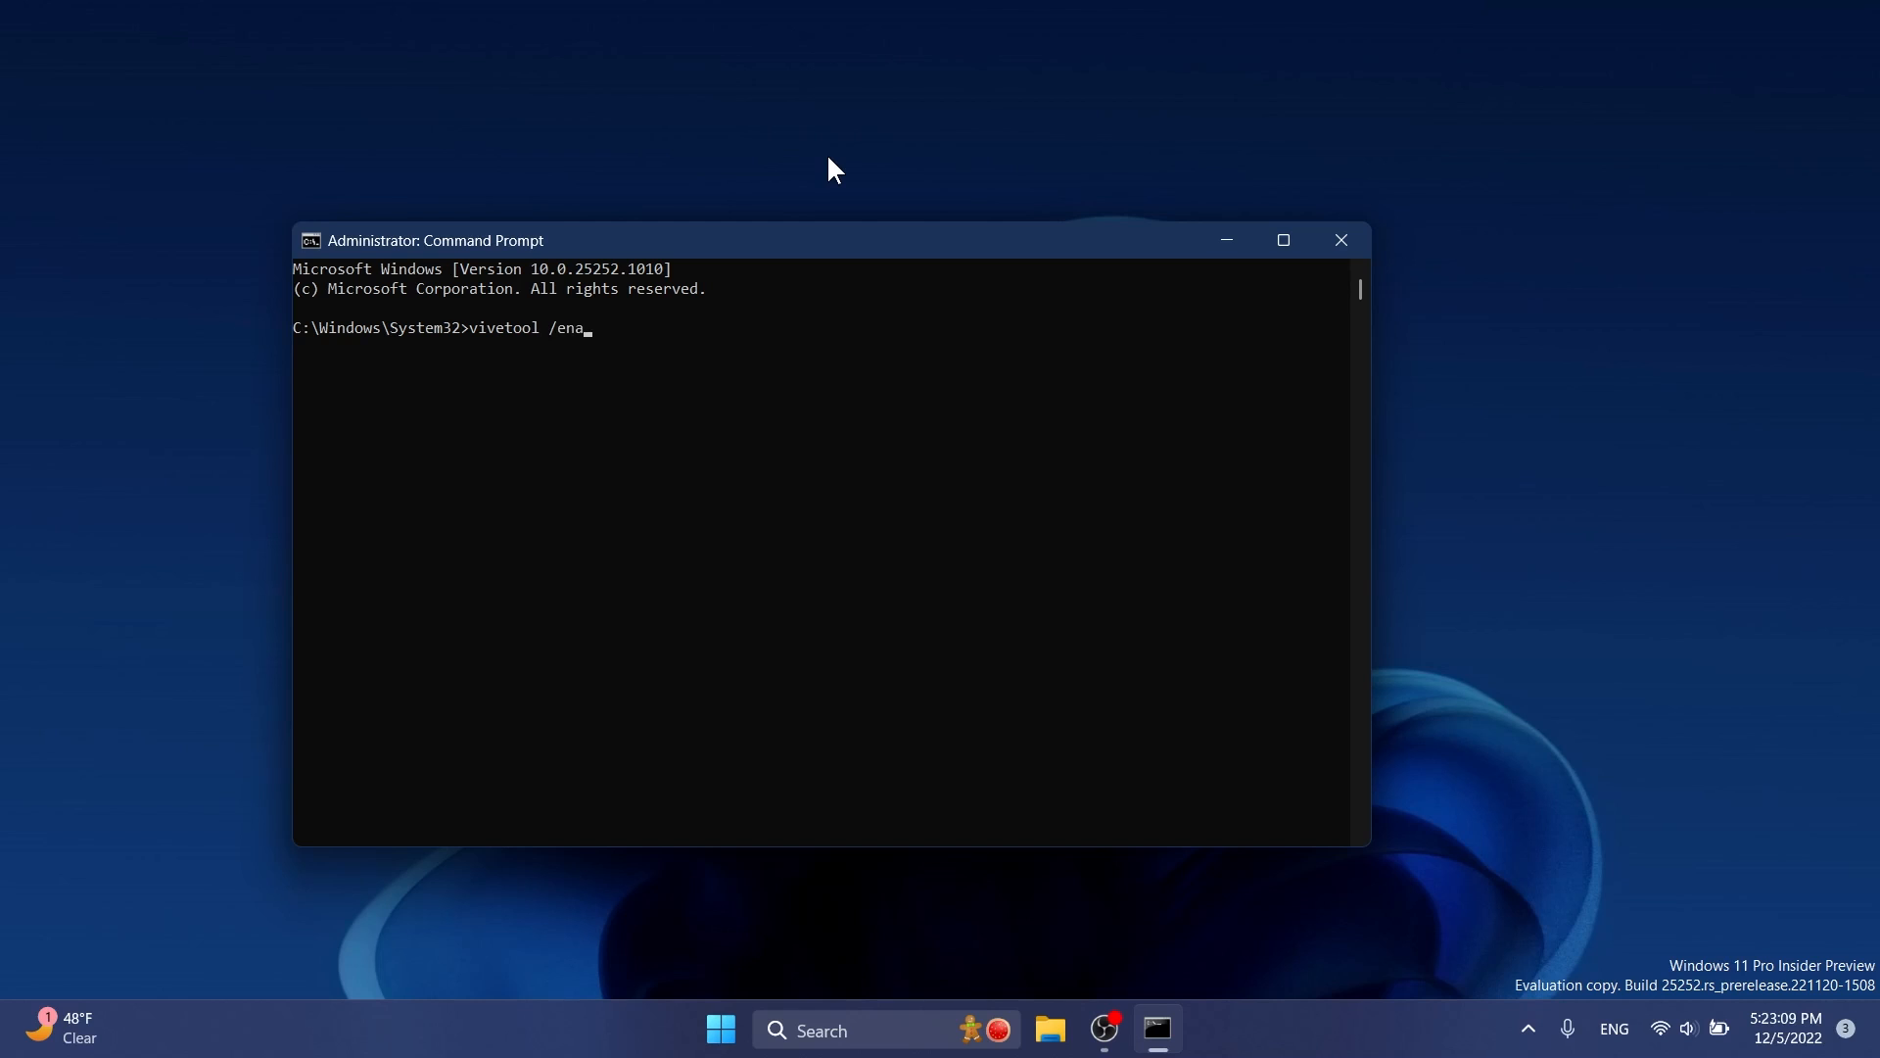
pyautogui.write('ble /id:')
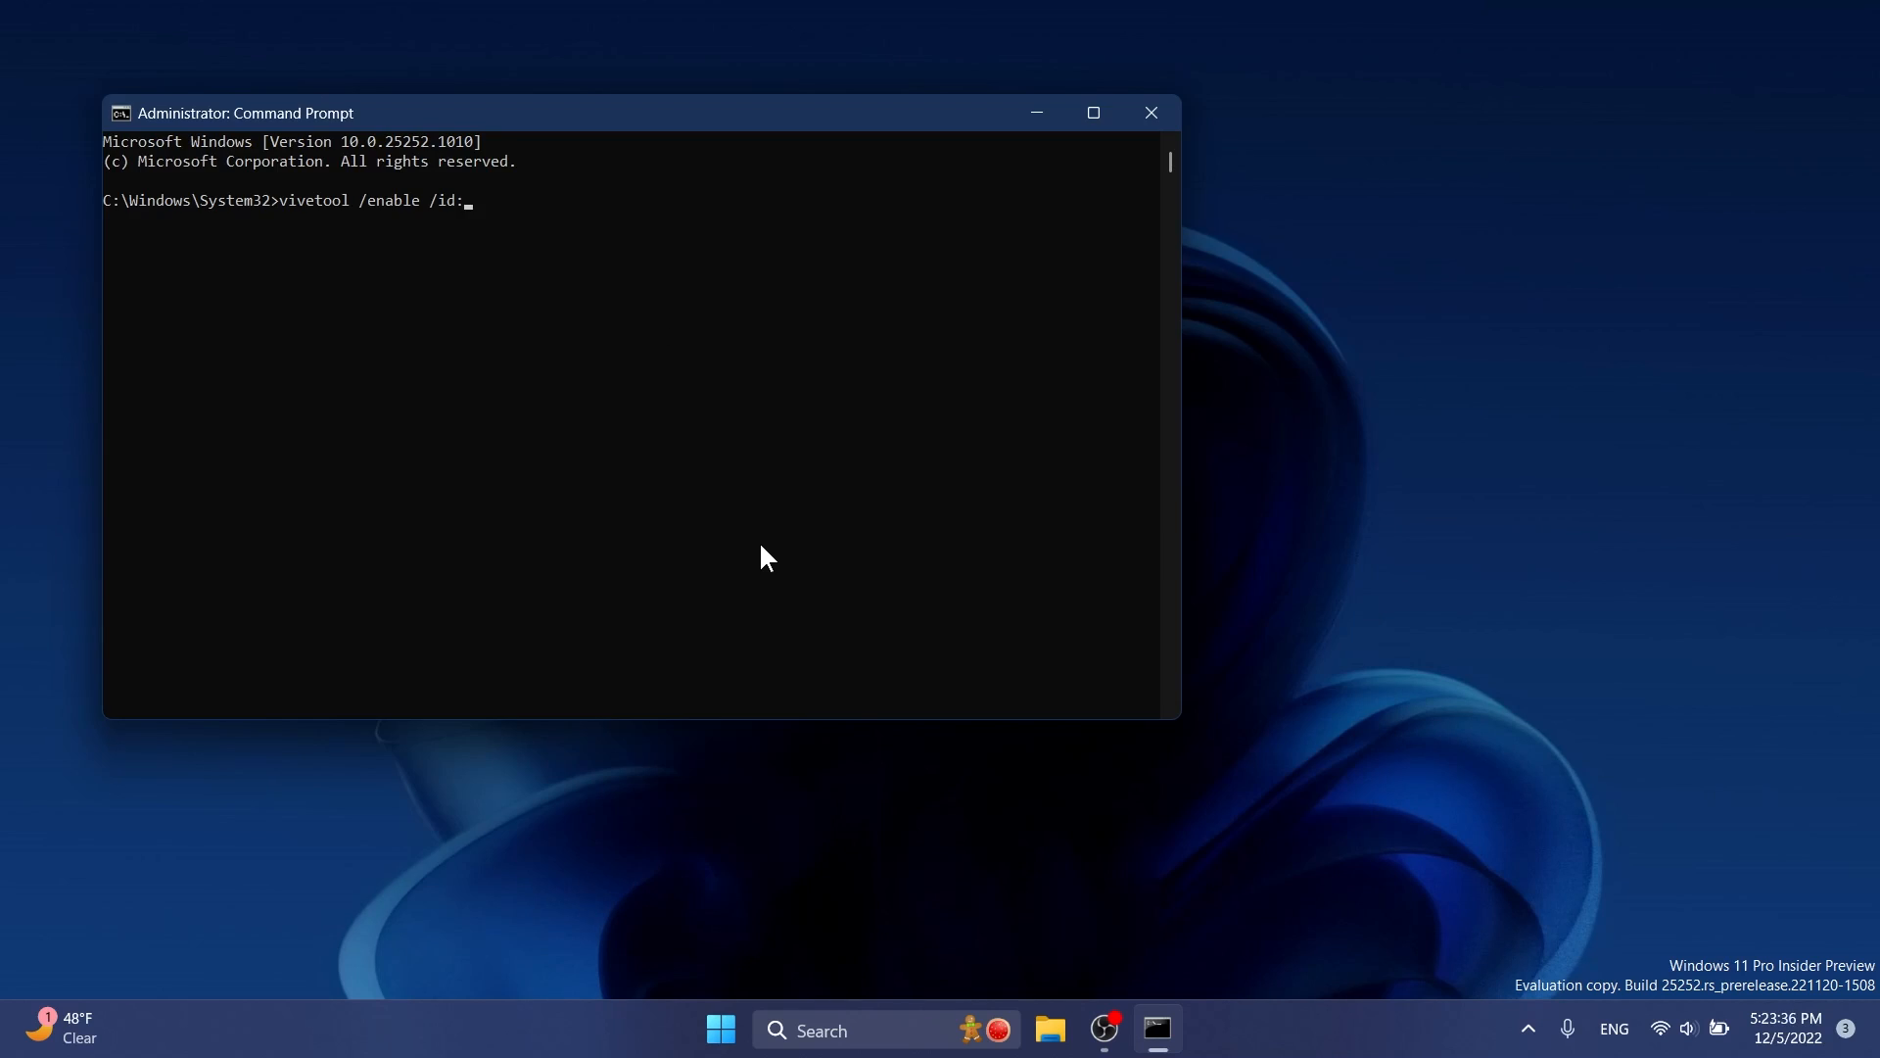
pyautogui.write('39405701')
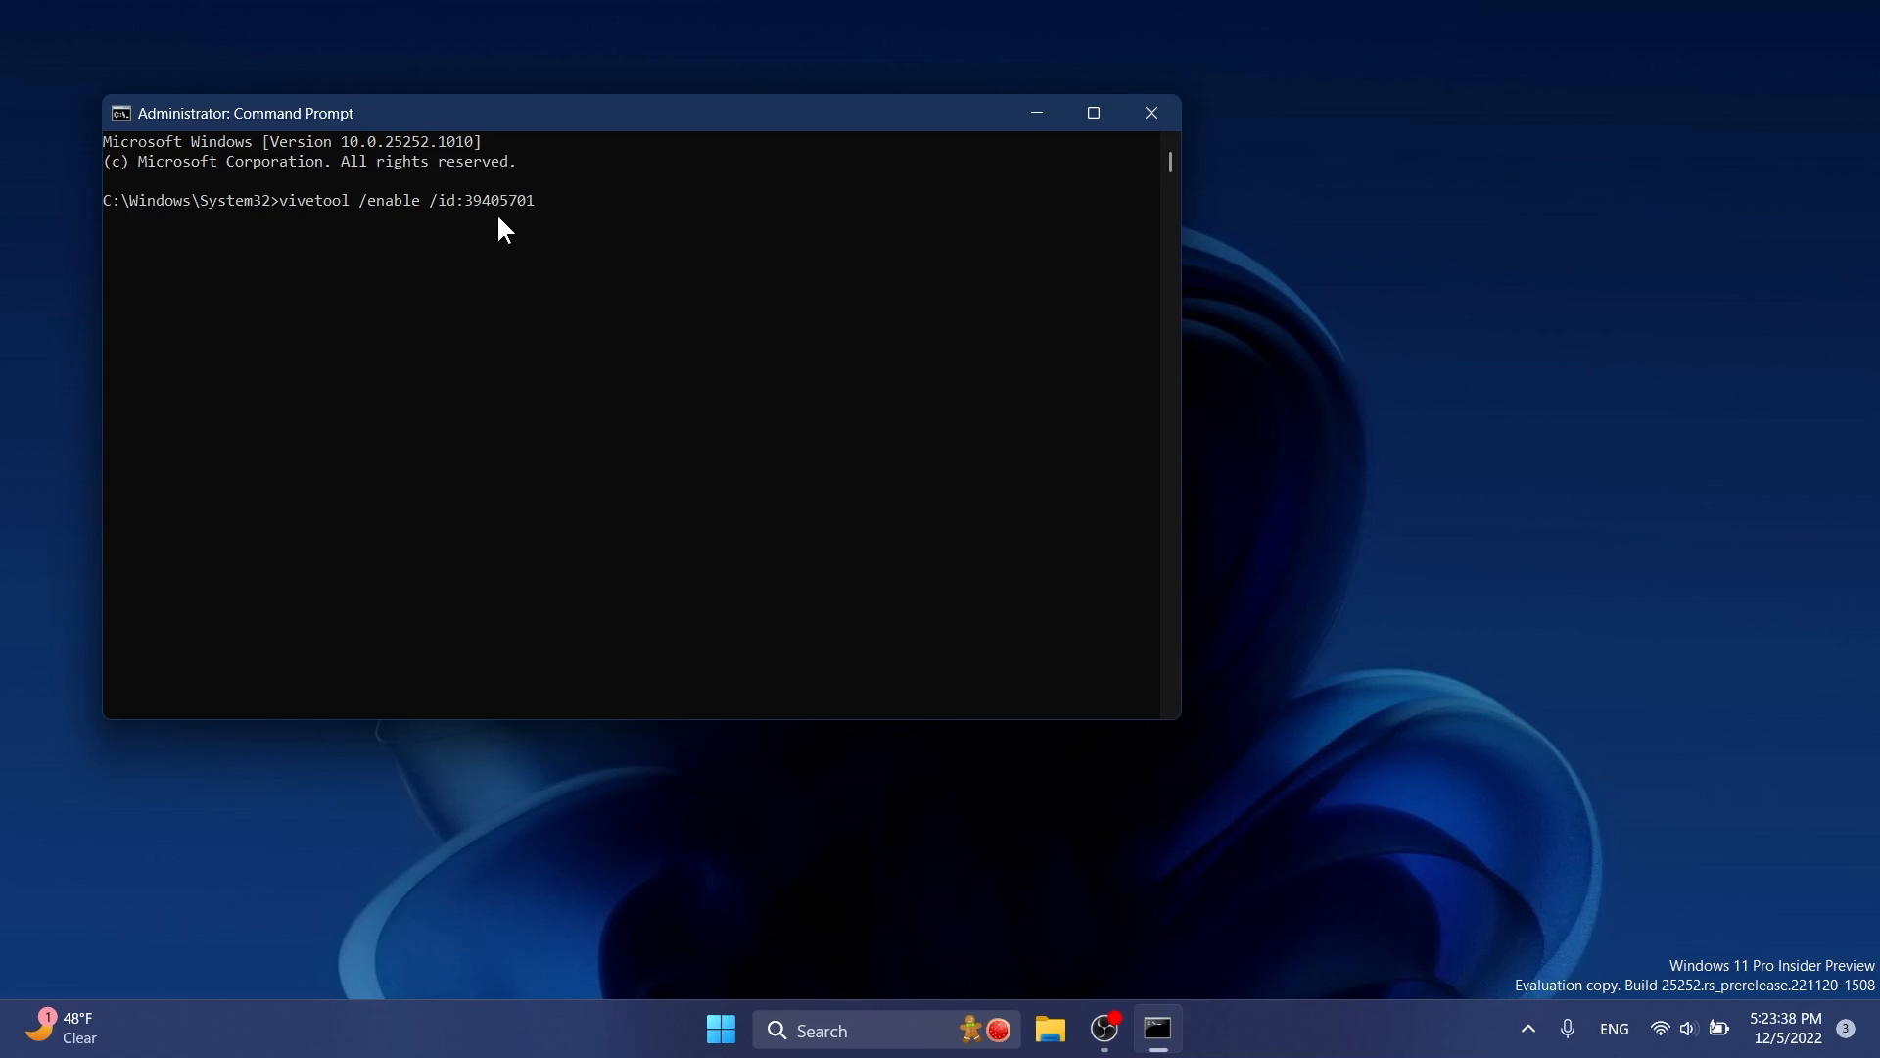
pyautogui.press('enter')
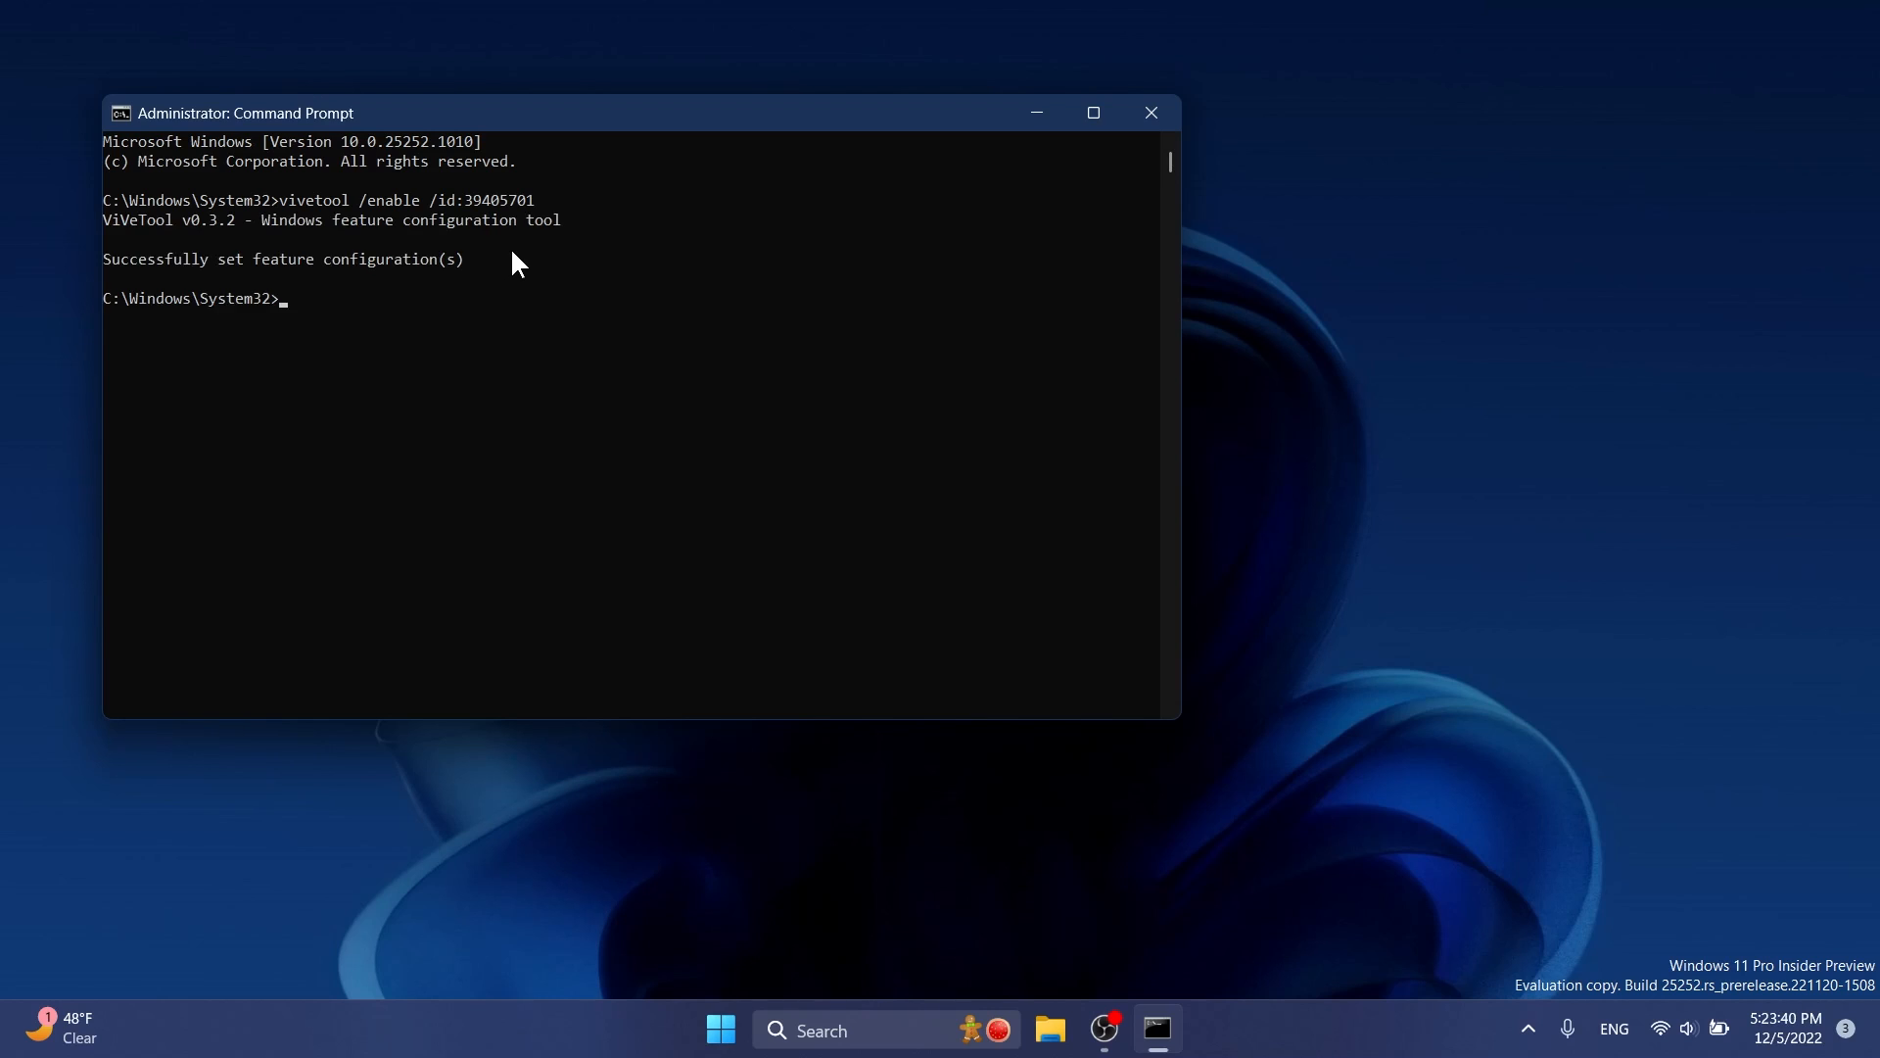
pyautogui.moveTo(330, 294)
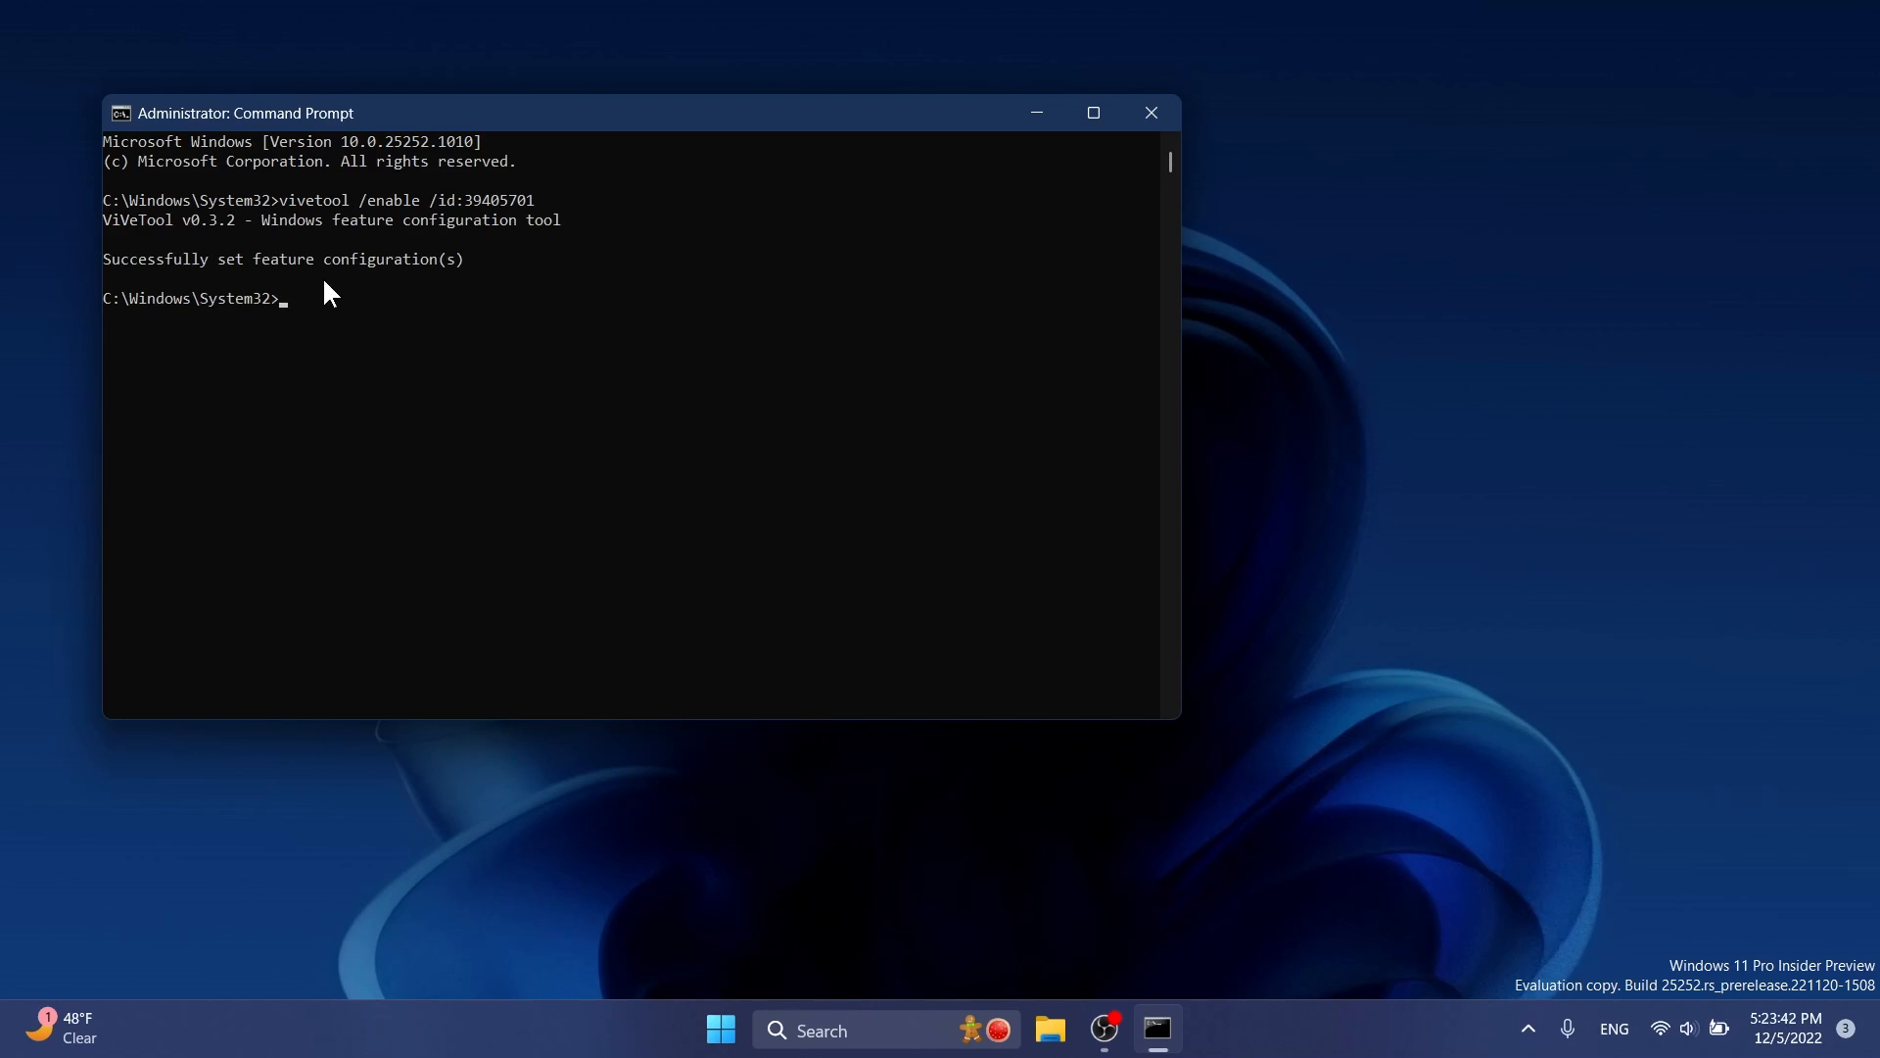
pyautogui.moveTo(388, 298)
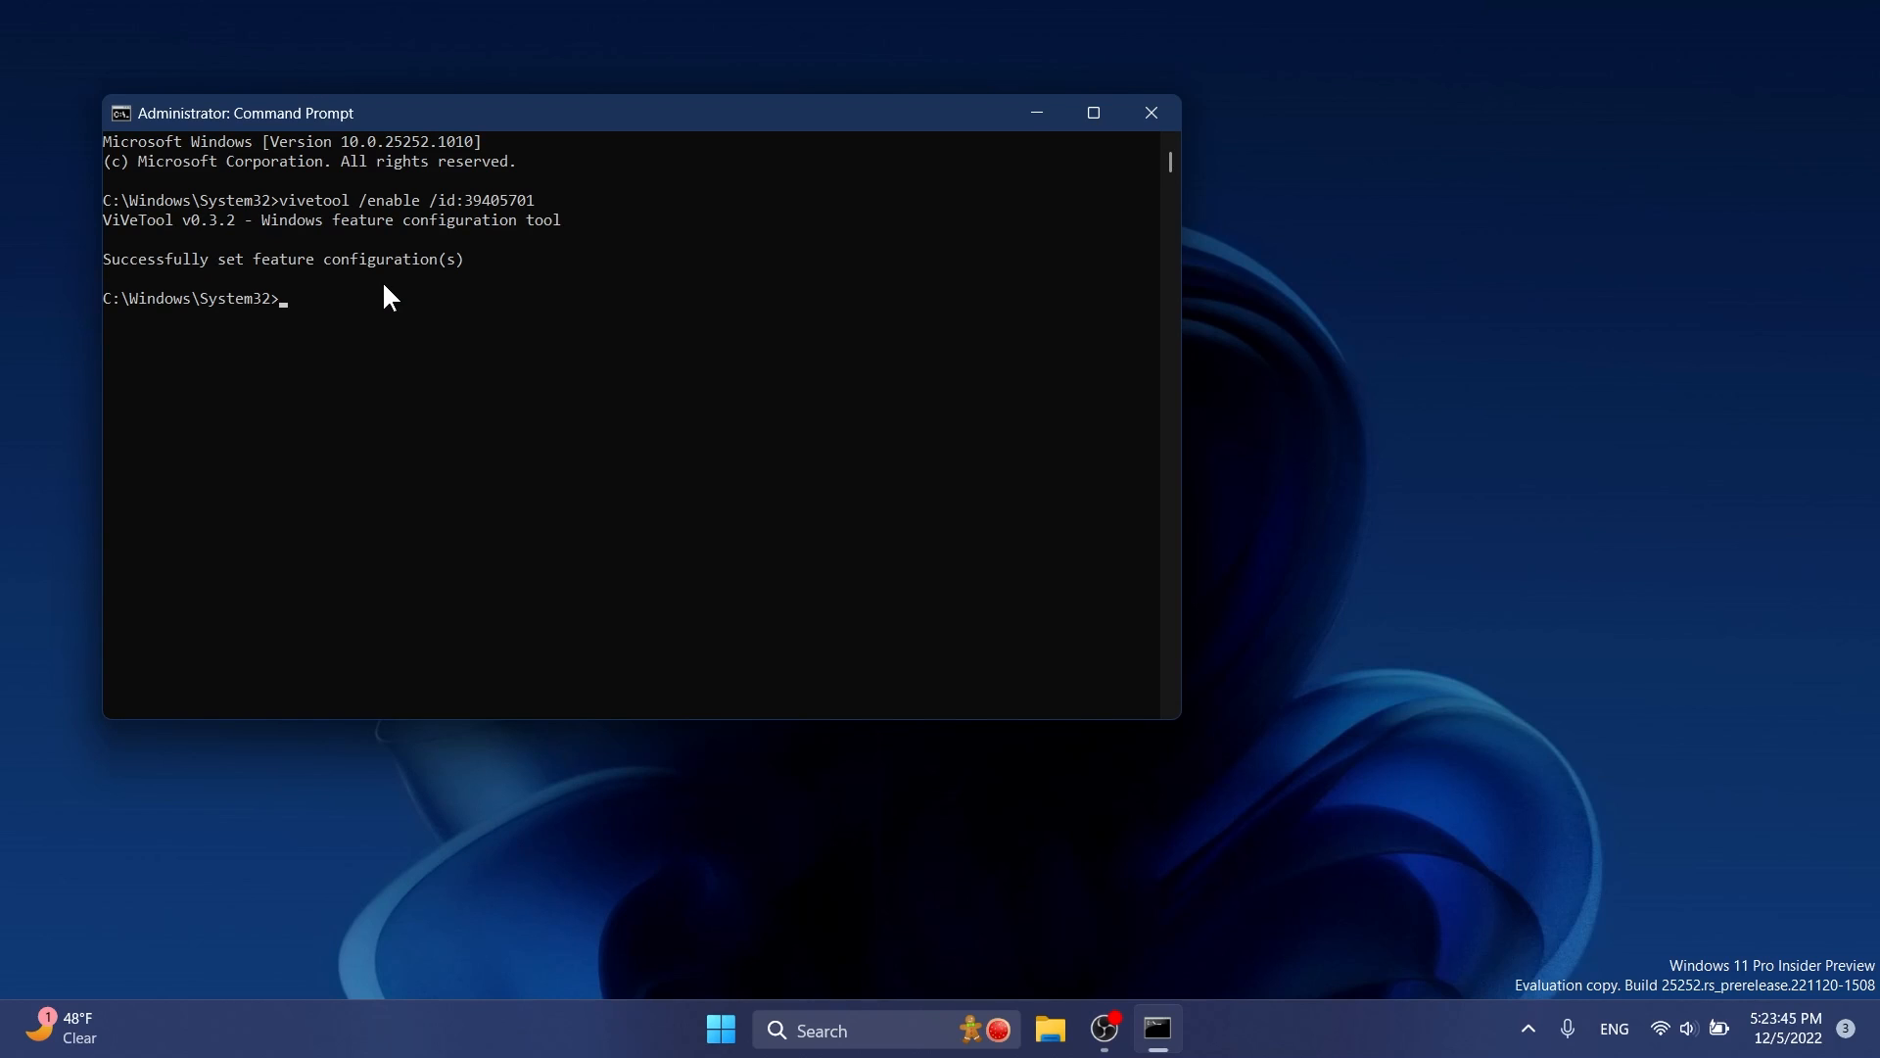
pyautogui.click(1148, 111)
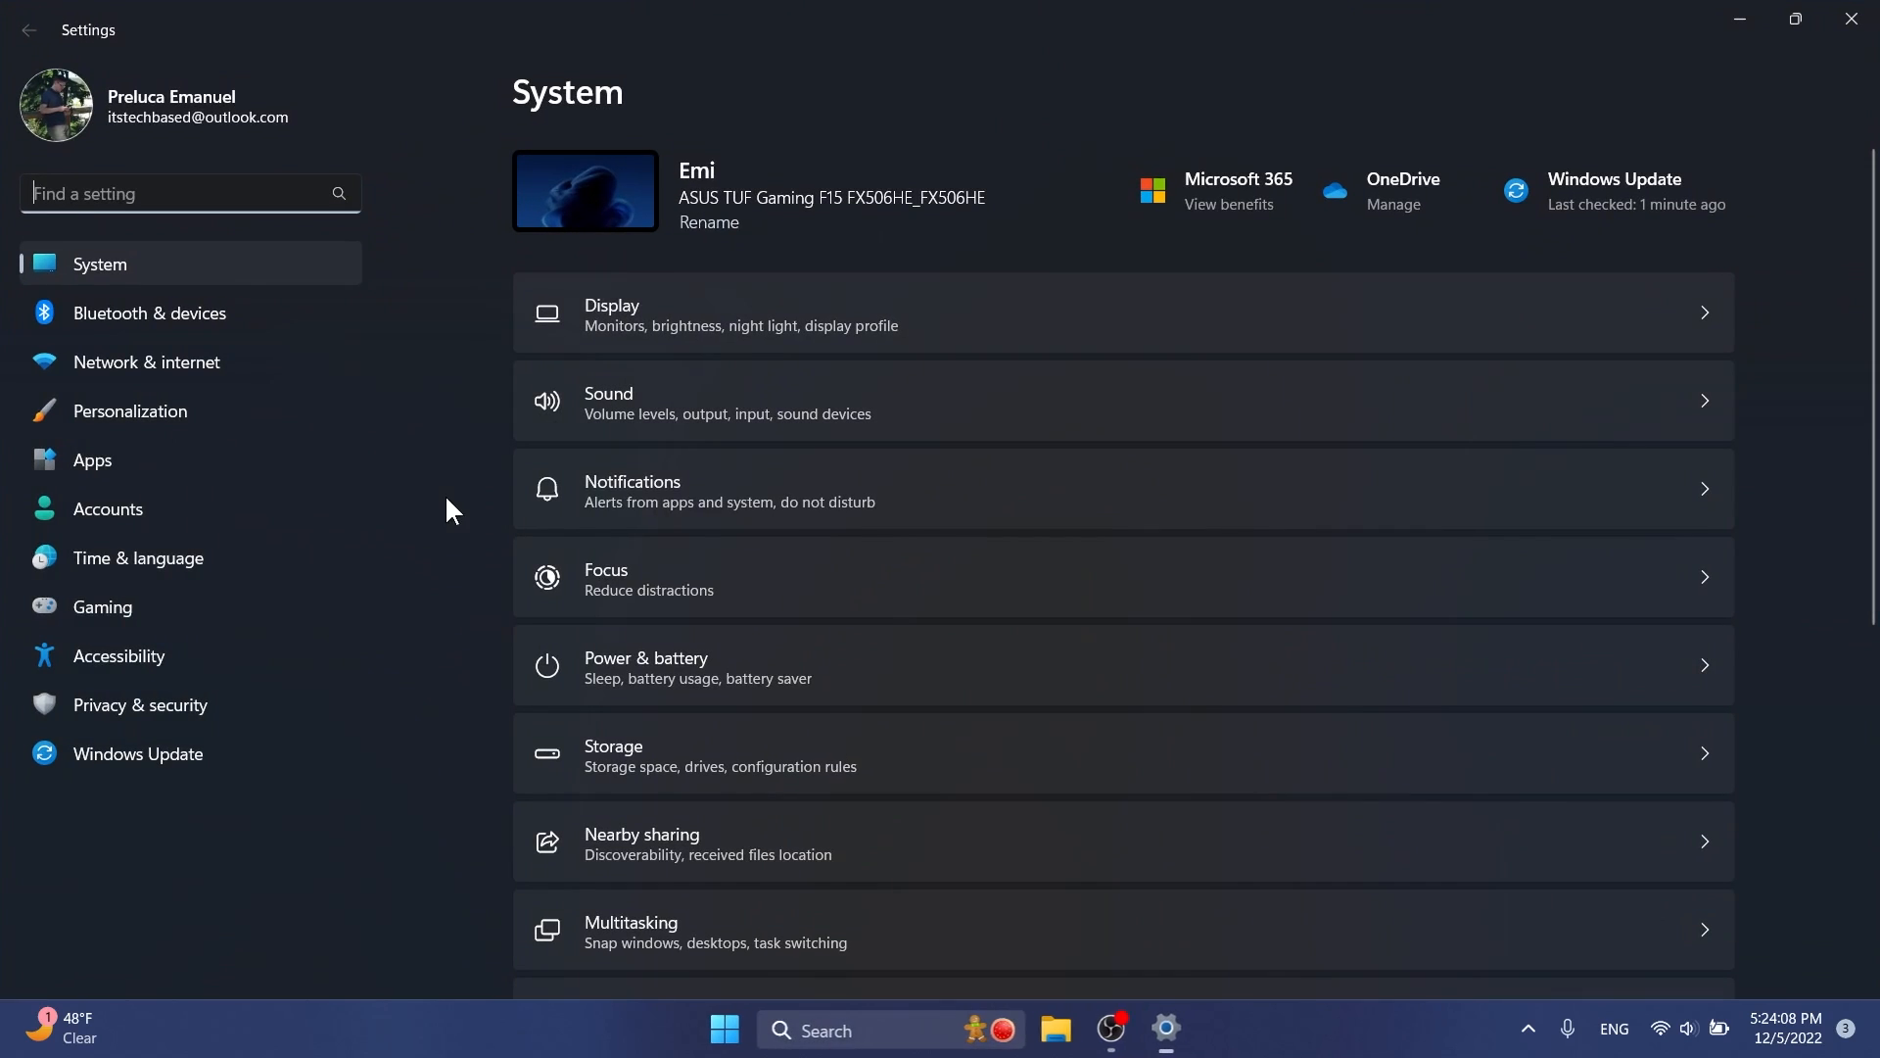
# - Open the Accounts page and scroll down to the PC Game Pass section
pyautogui.click(107, 508)
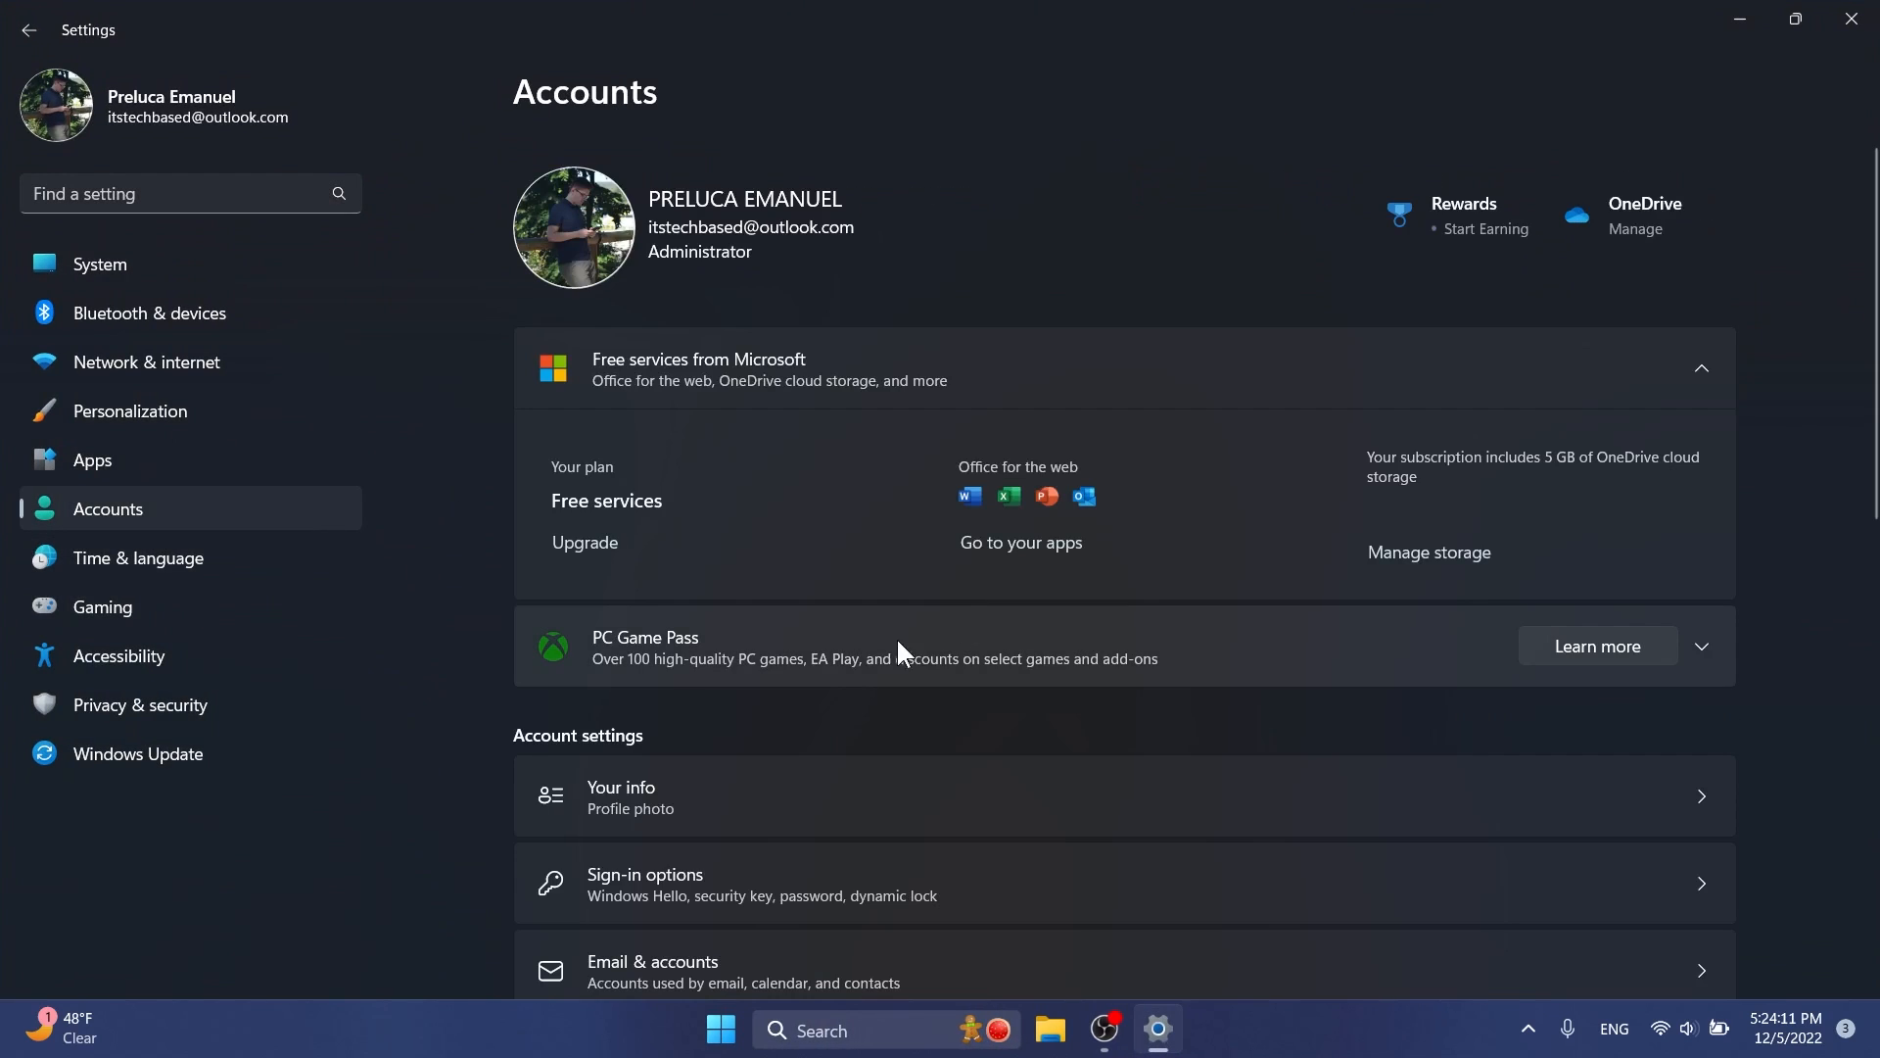
pyautogui.moveTo(667, 692)
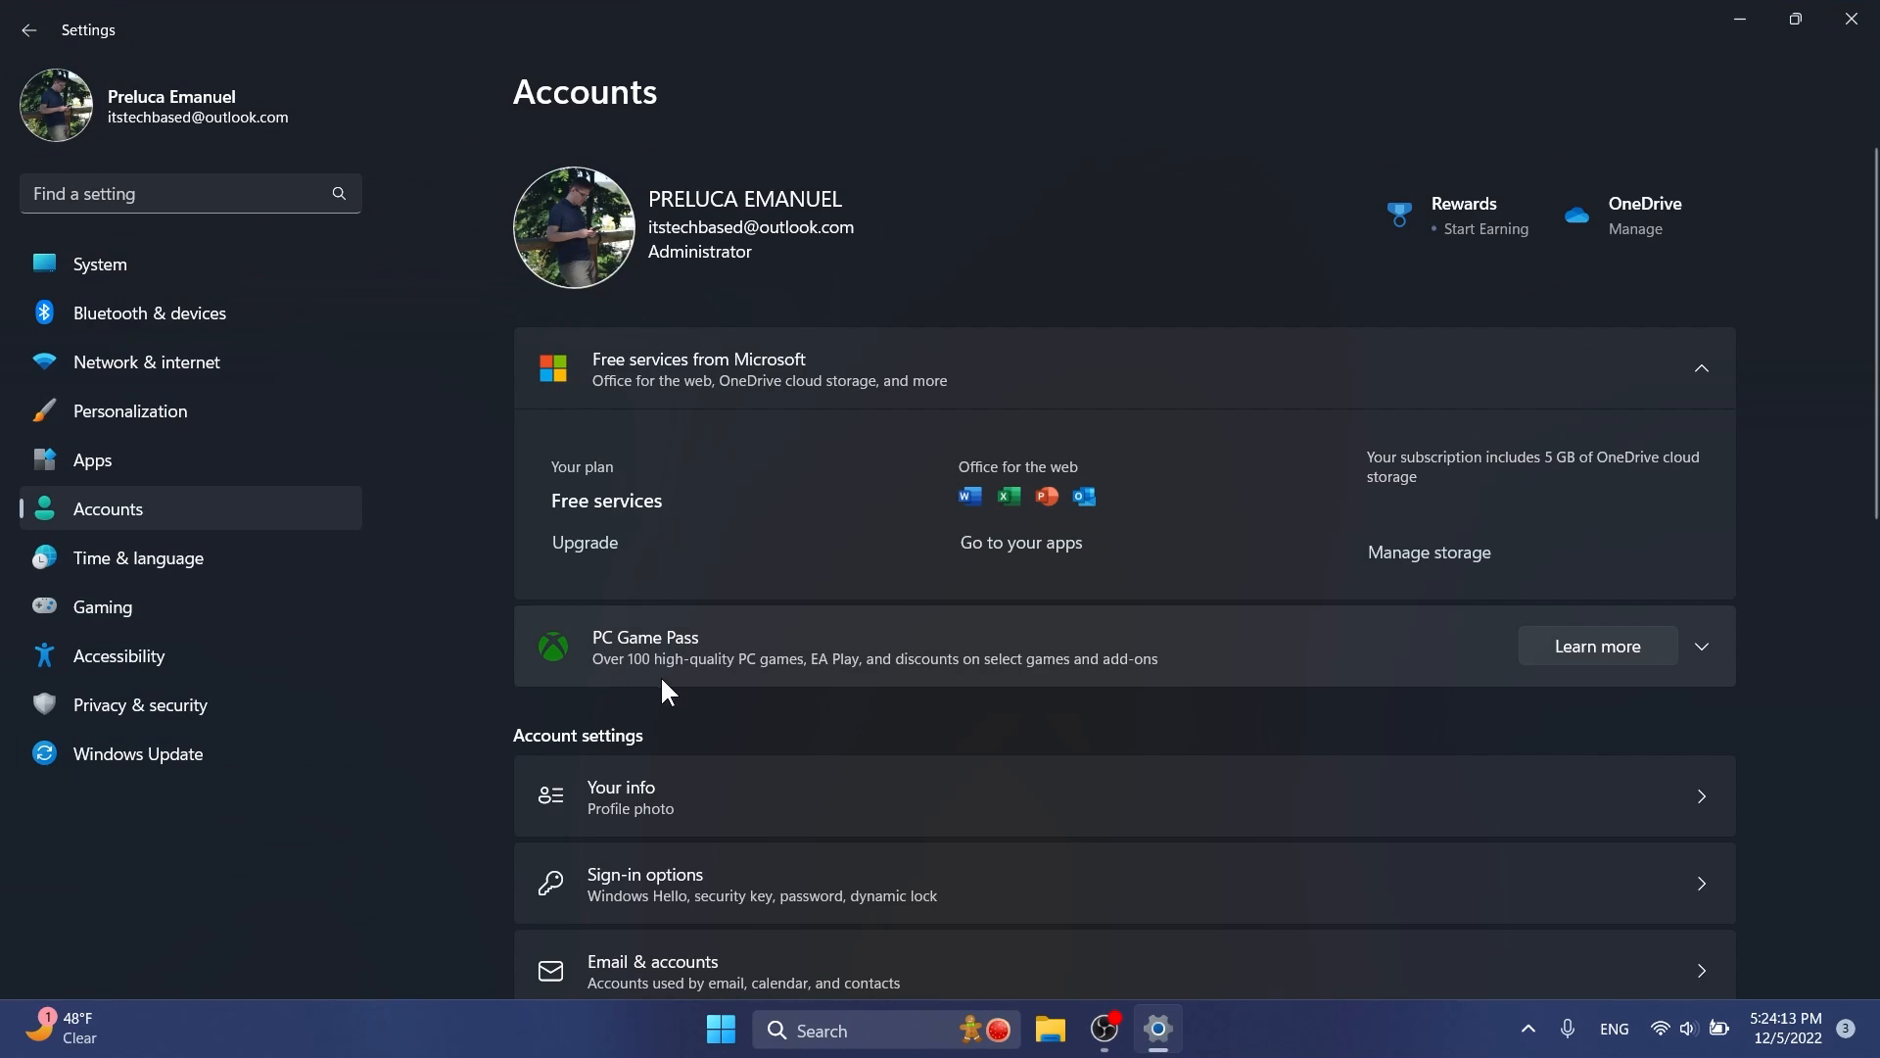
pyautogui.moveTo(873, 692)
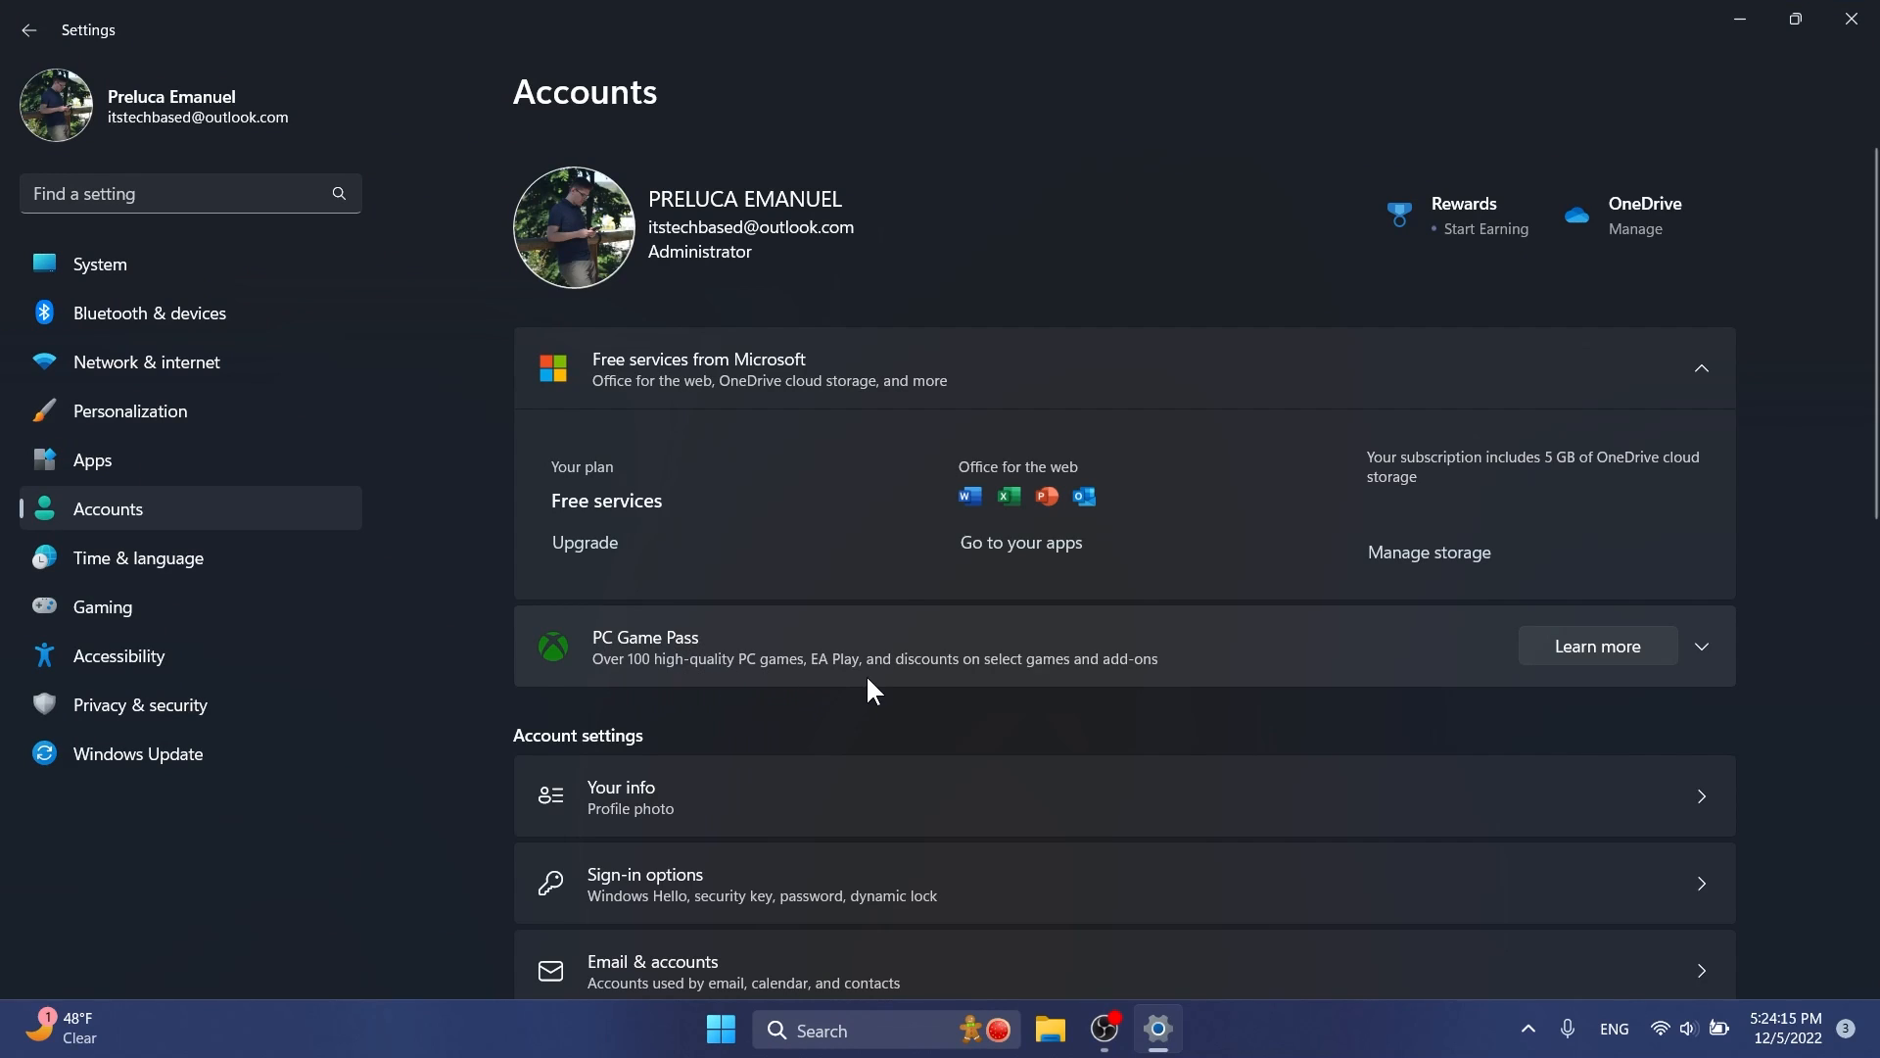
pyautogui.moveTo(1020, 684)
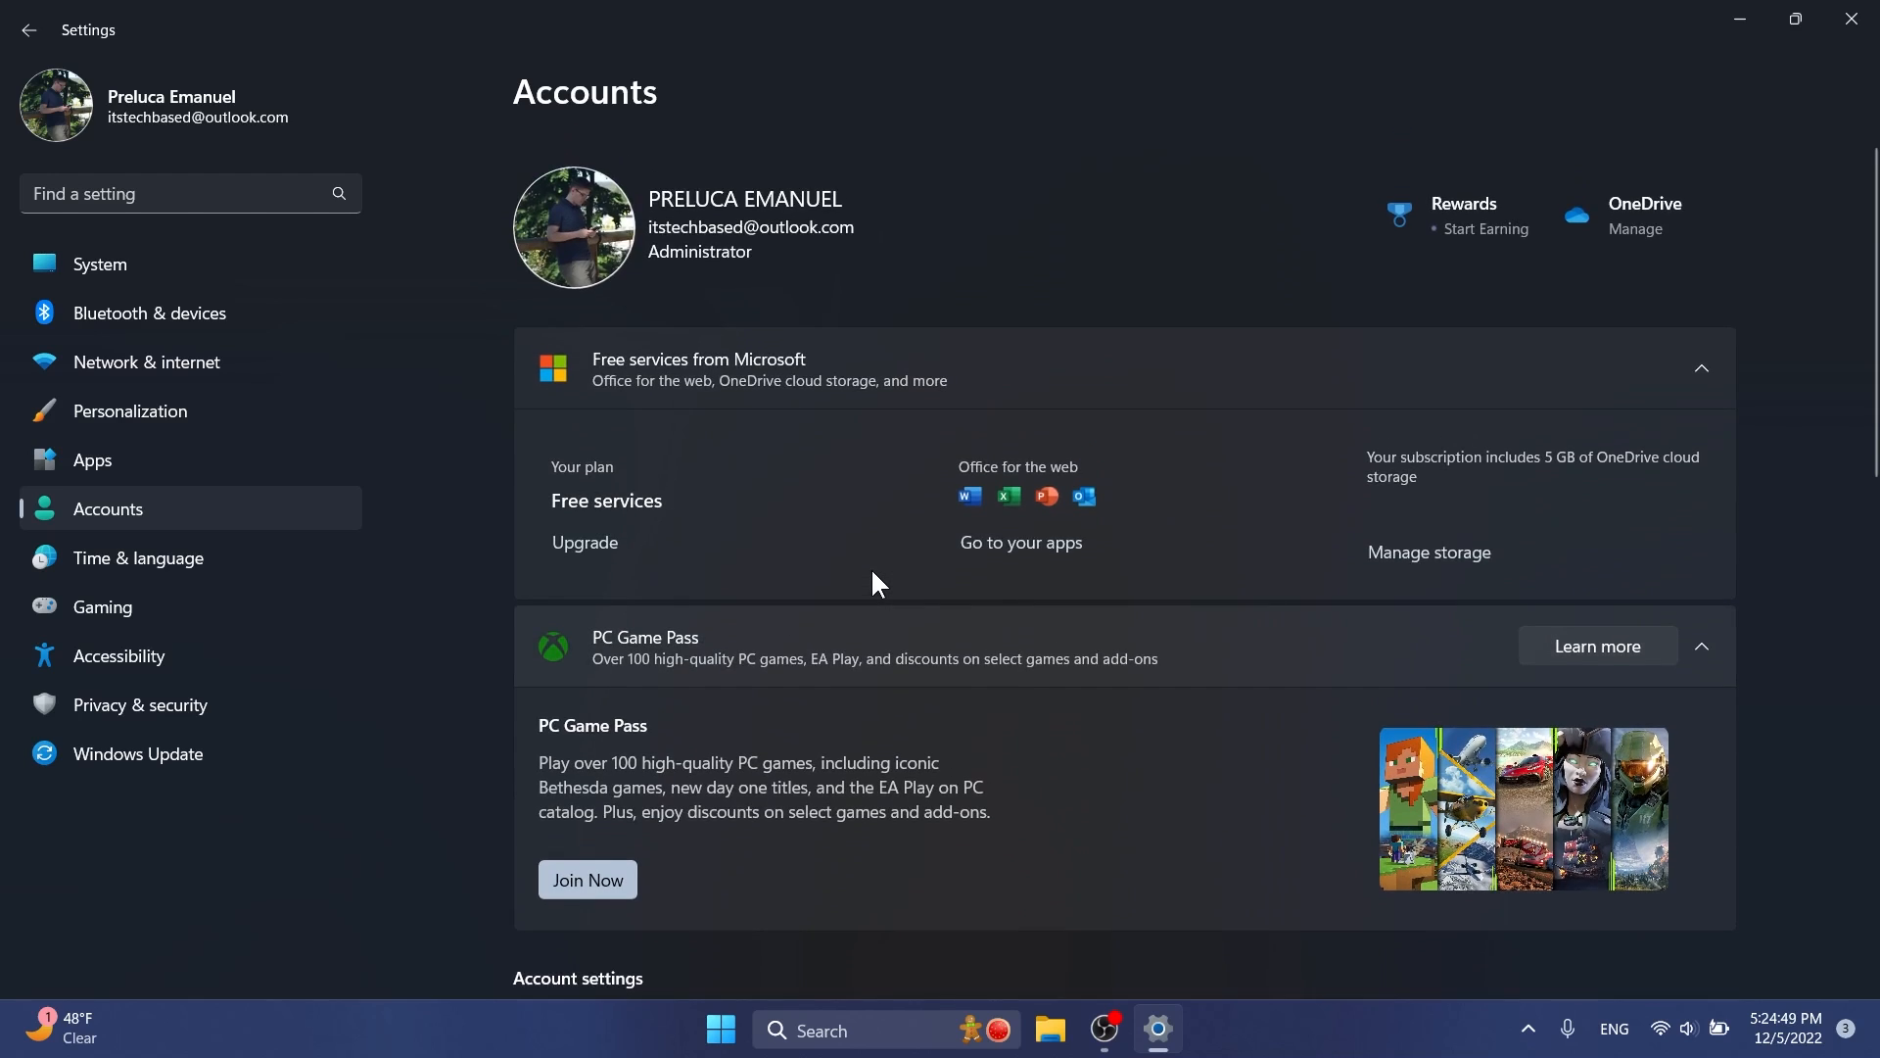
pyautogui.scroll(-3)
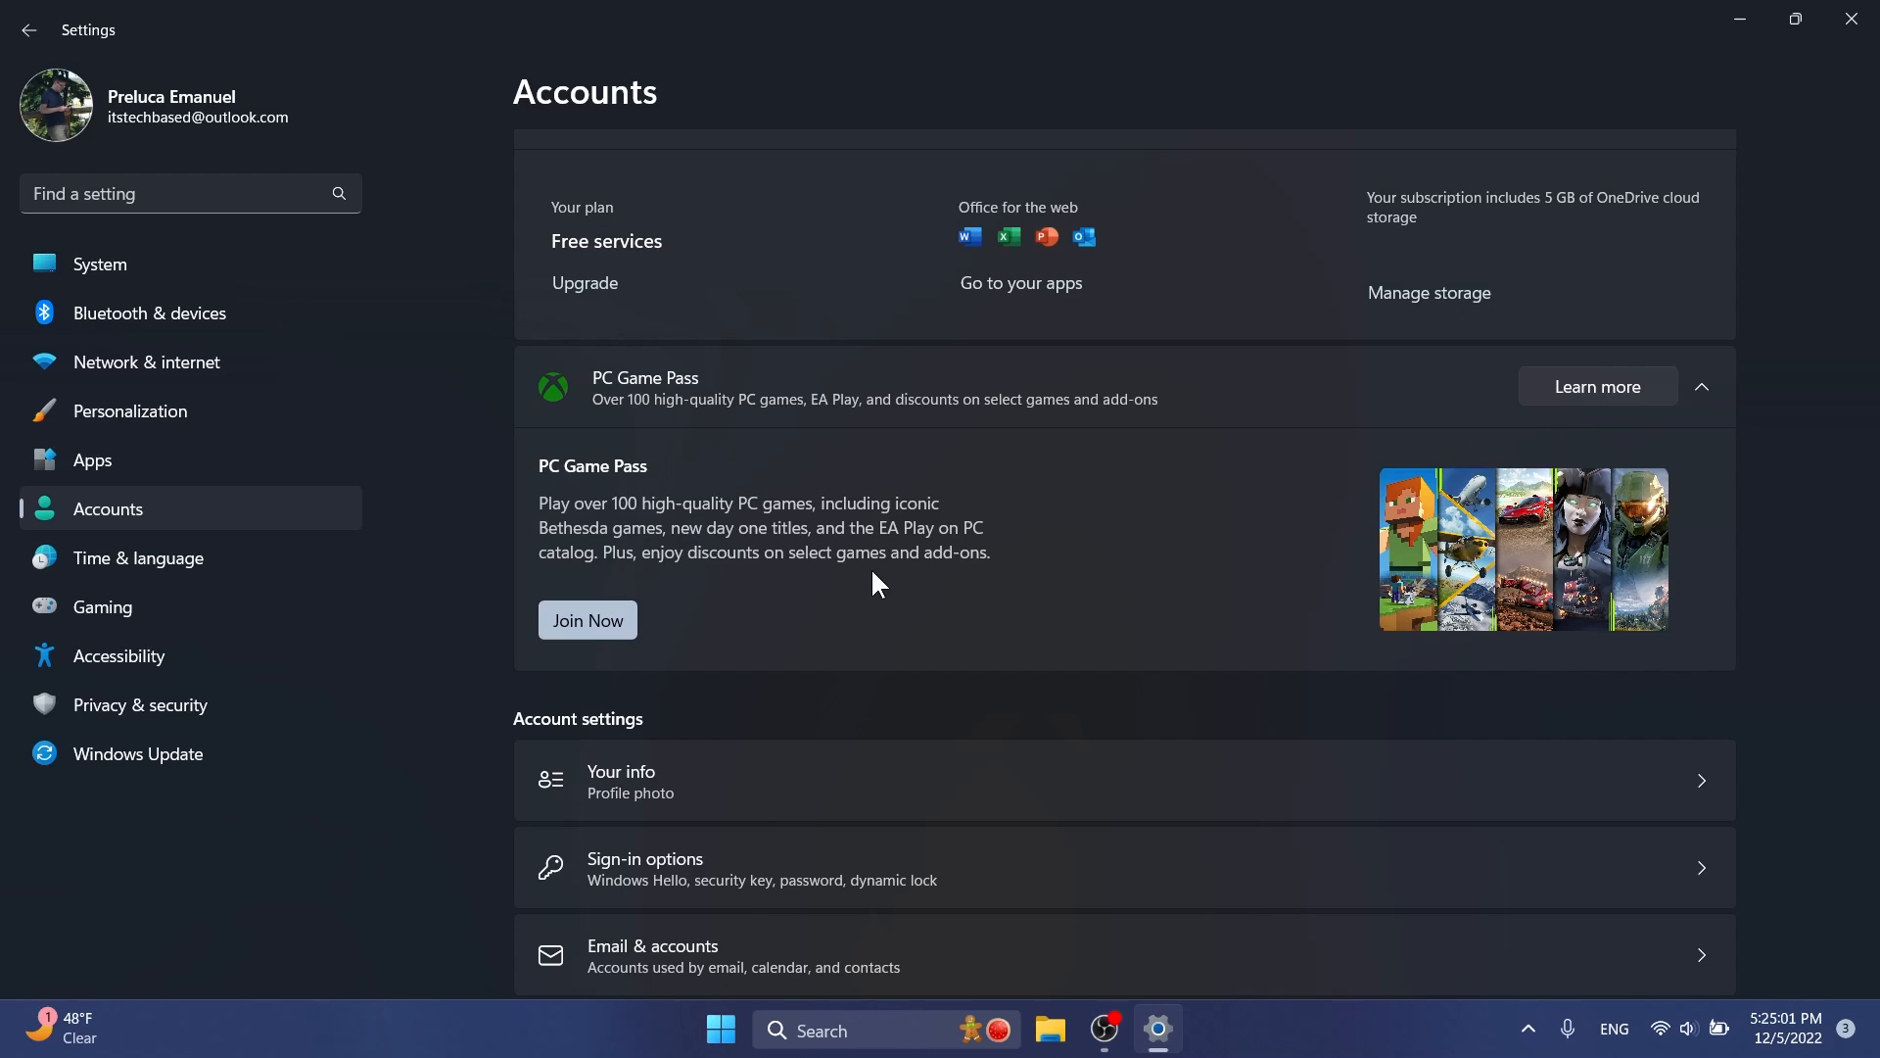
# - Search 'cmd', run Command Prompt as administrator, and start typing the vivetool /disable command
pyautogui.click(1850, 31)
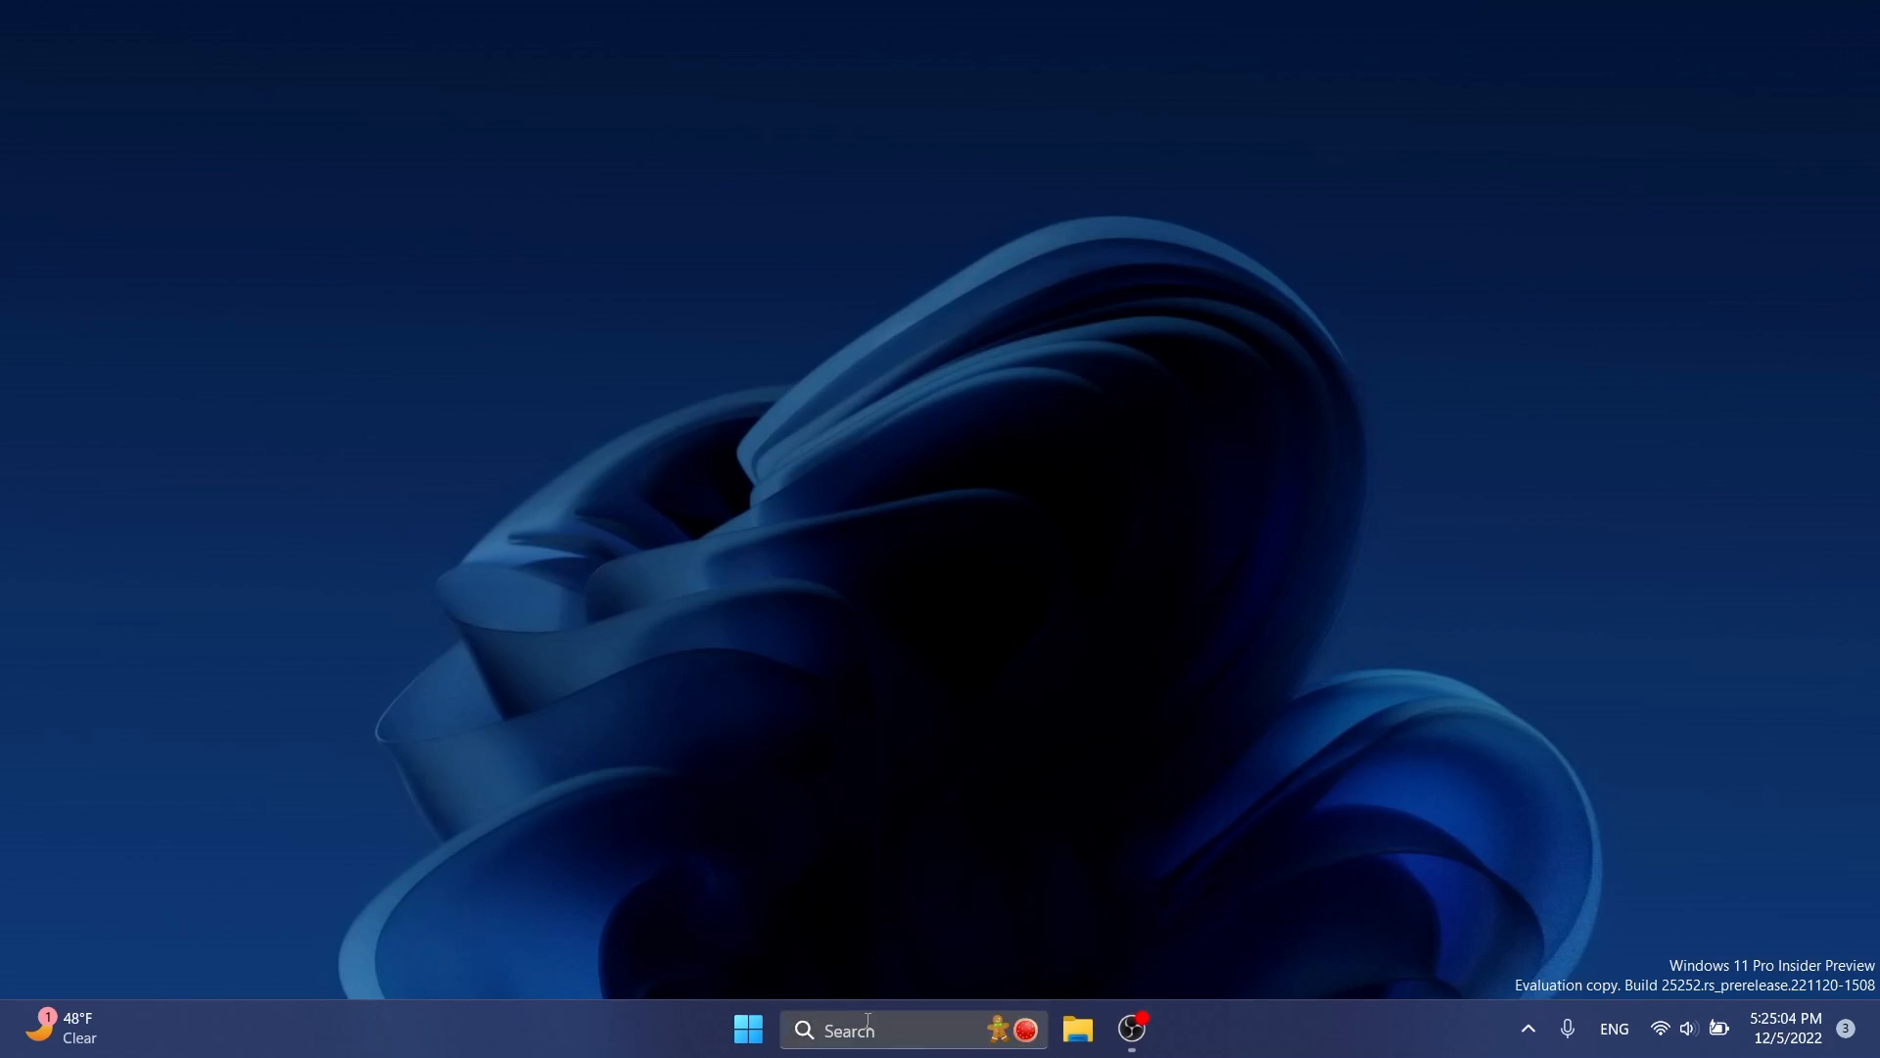
pyautogui.write('cmd')
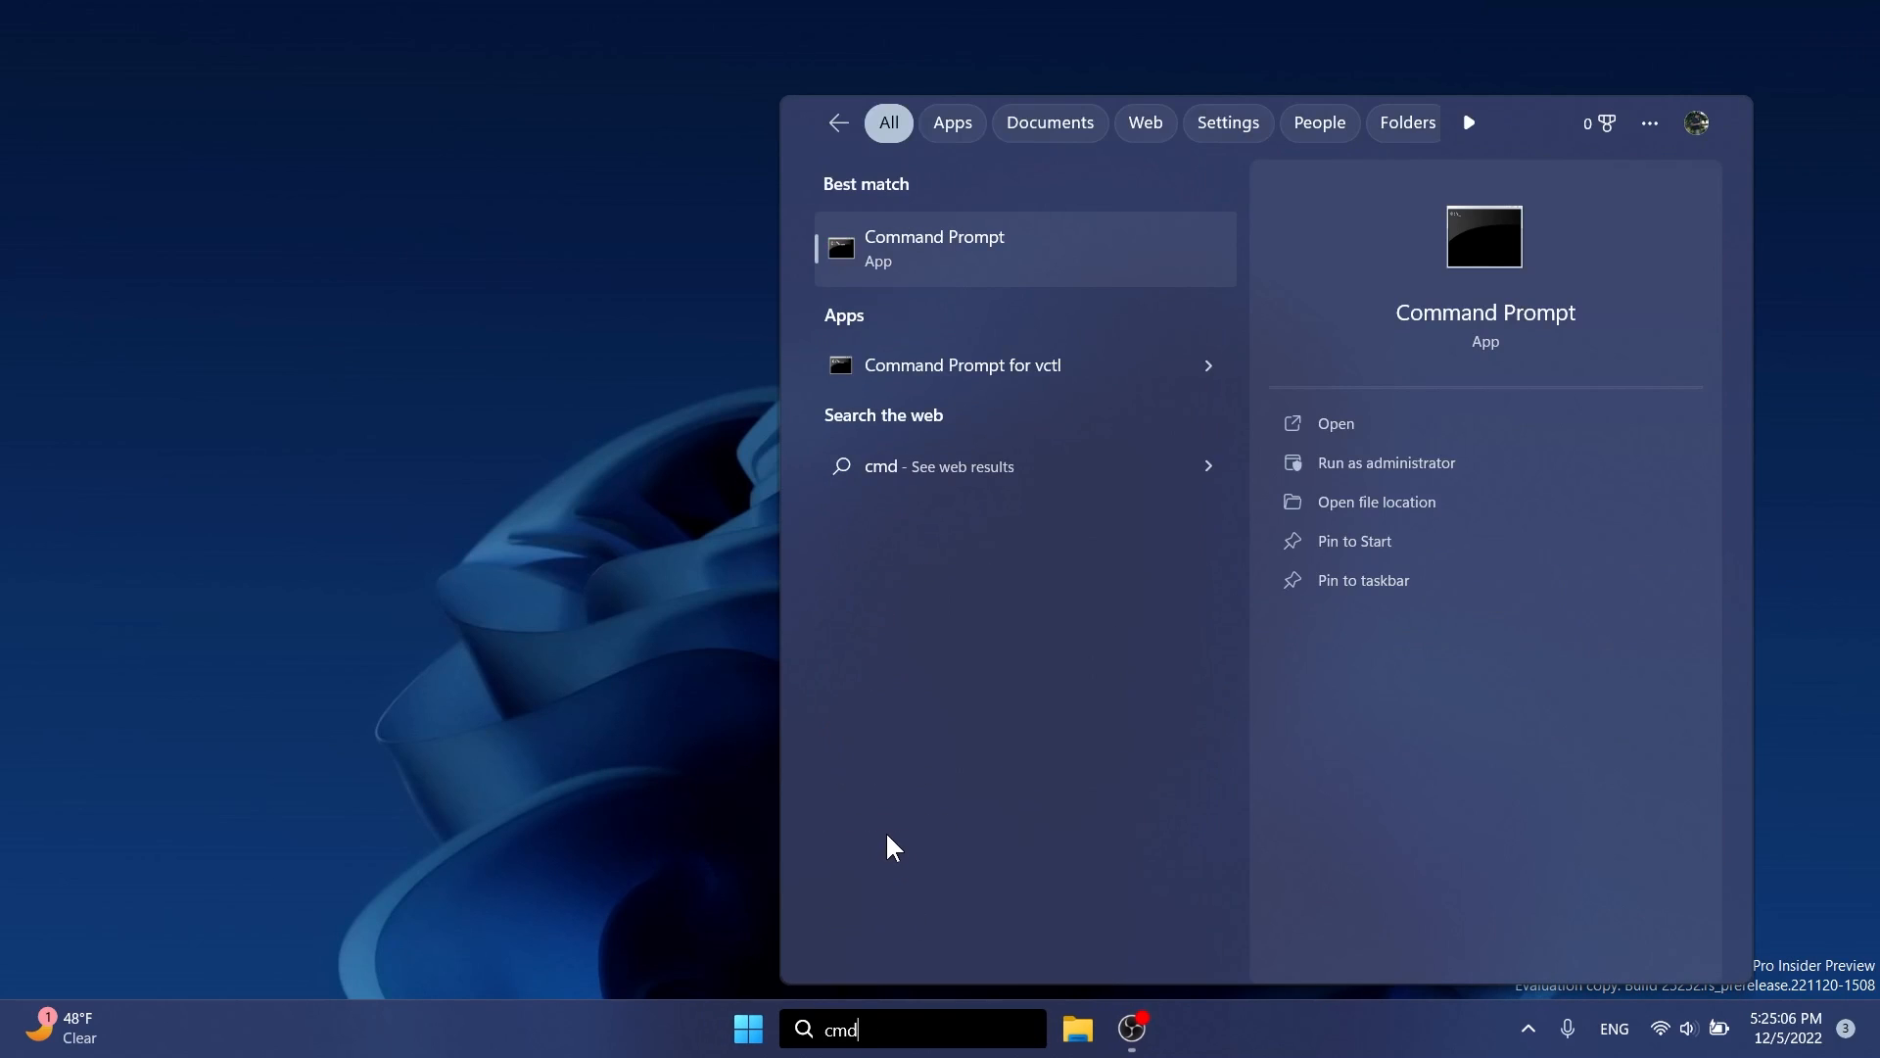
pyautogui.click(1385, 462)
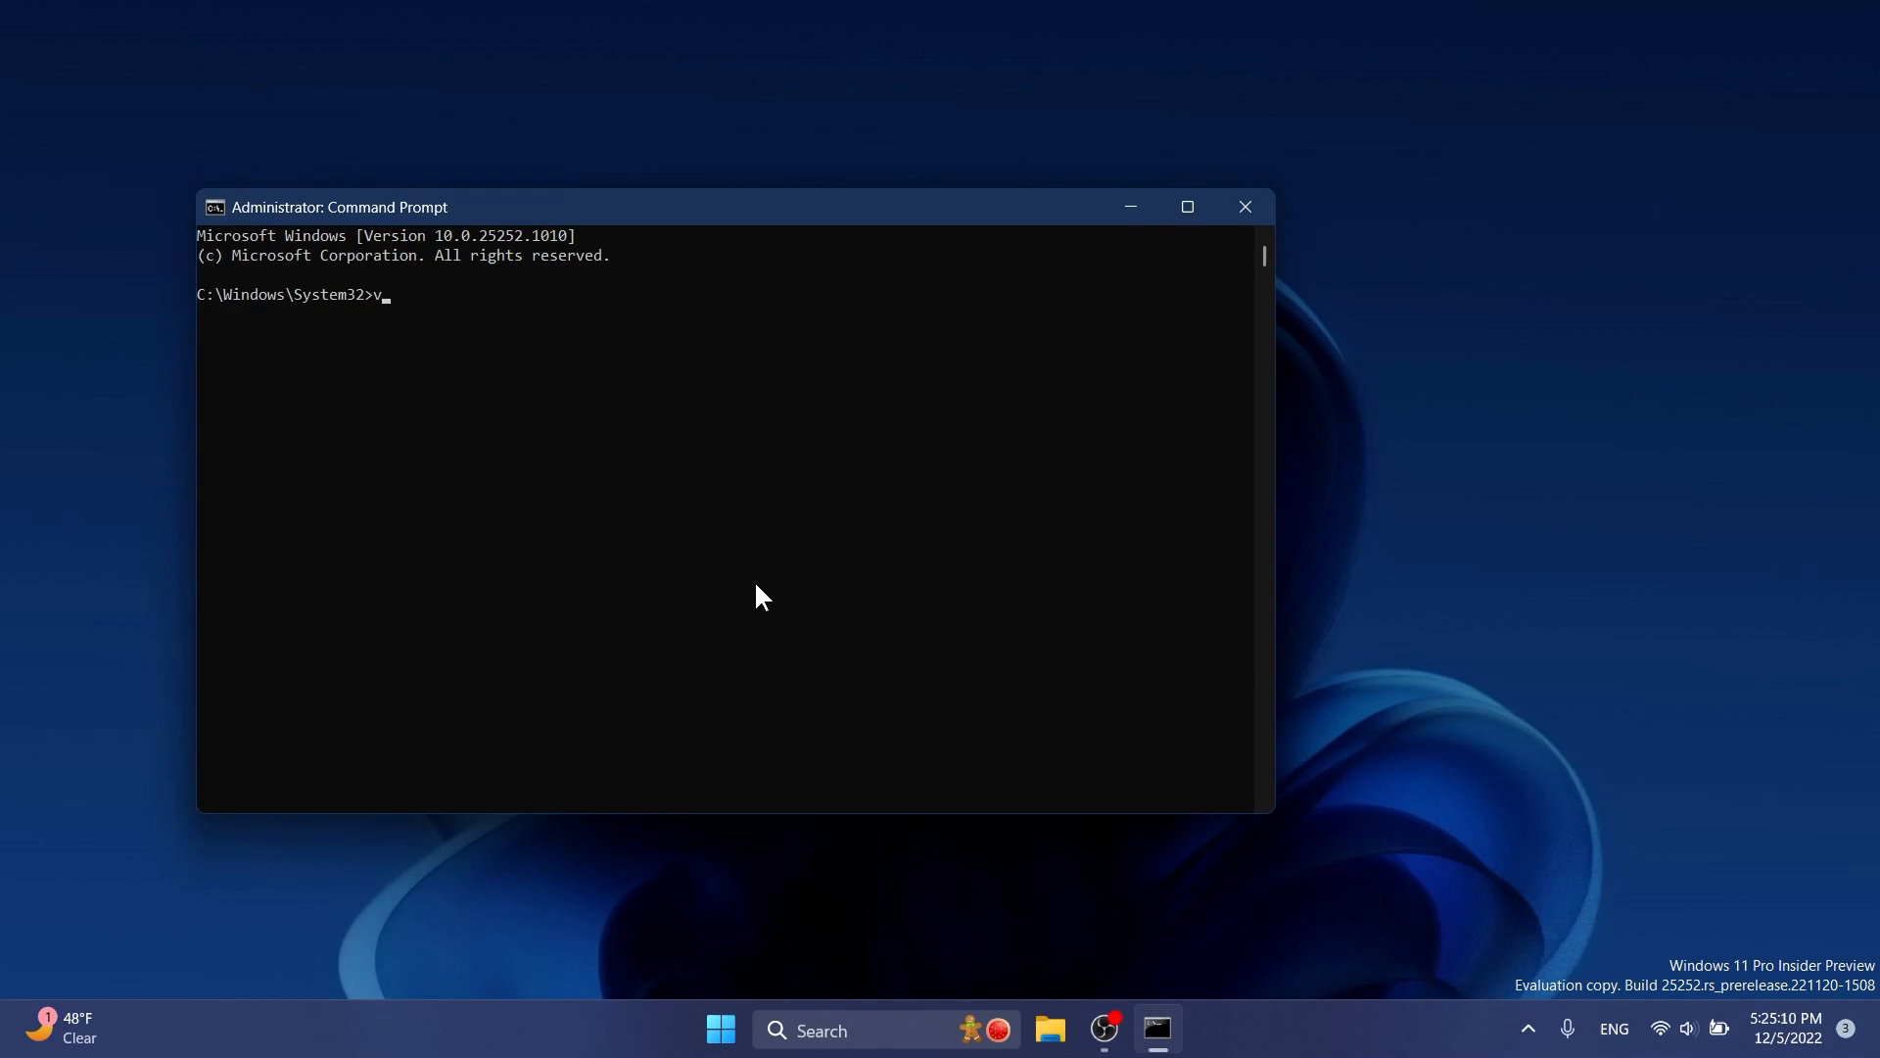
pyautogui.write('ivetool /d')
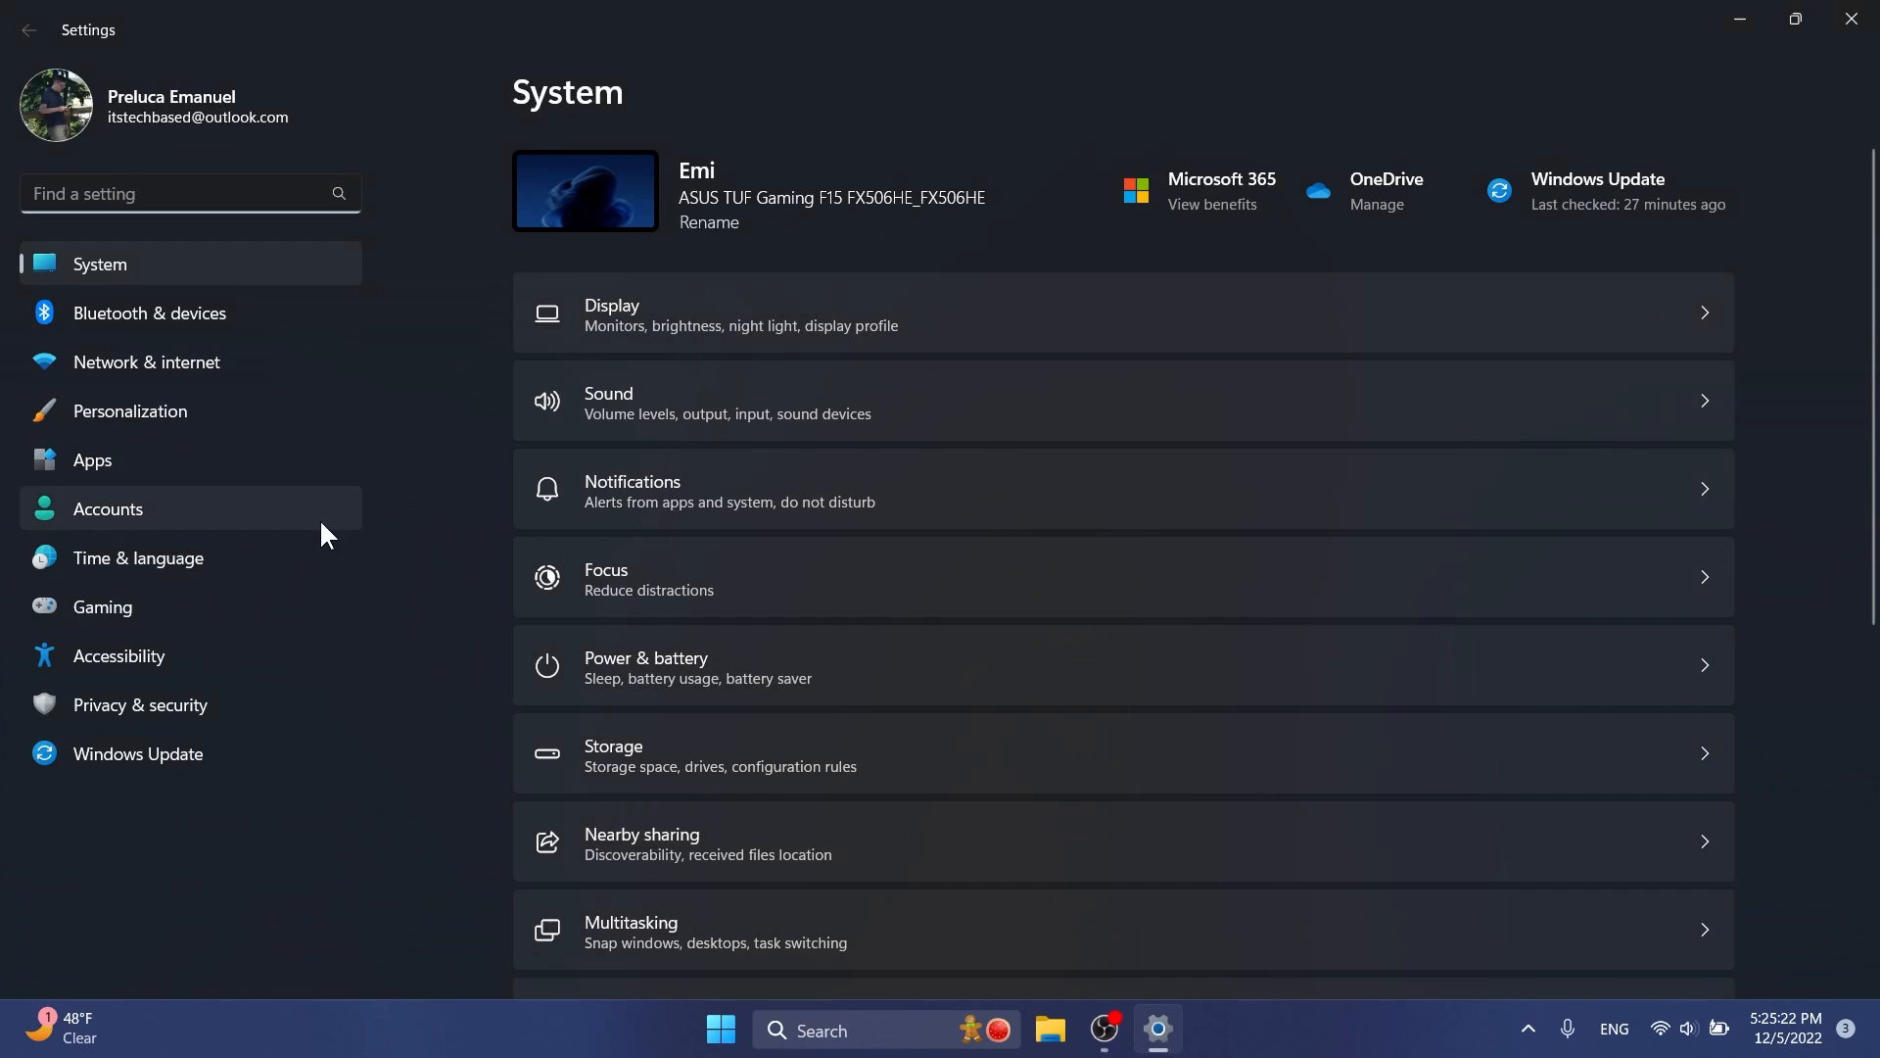
# - Return to the Accounts page in Settings to check the PC Game Pass section
pyautogui.click(107, 508)
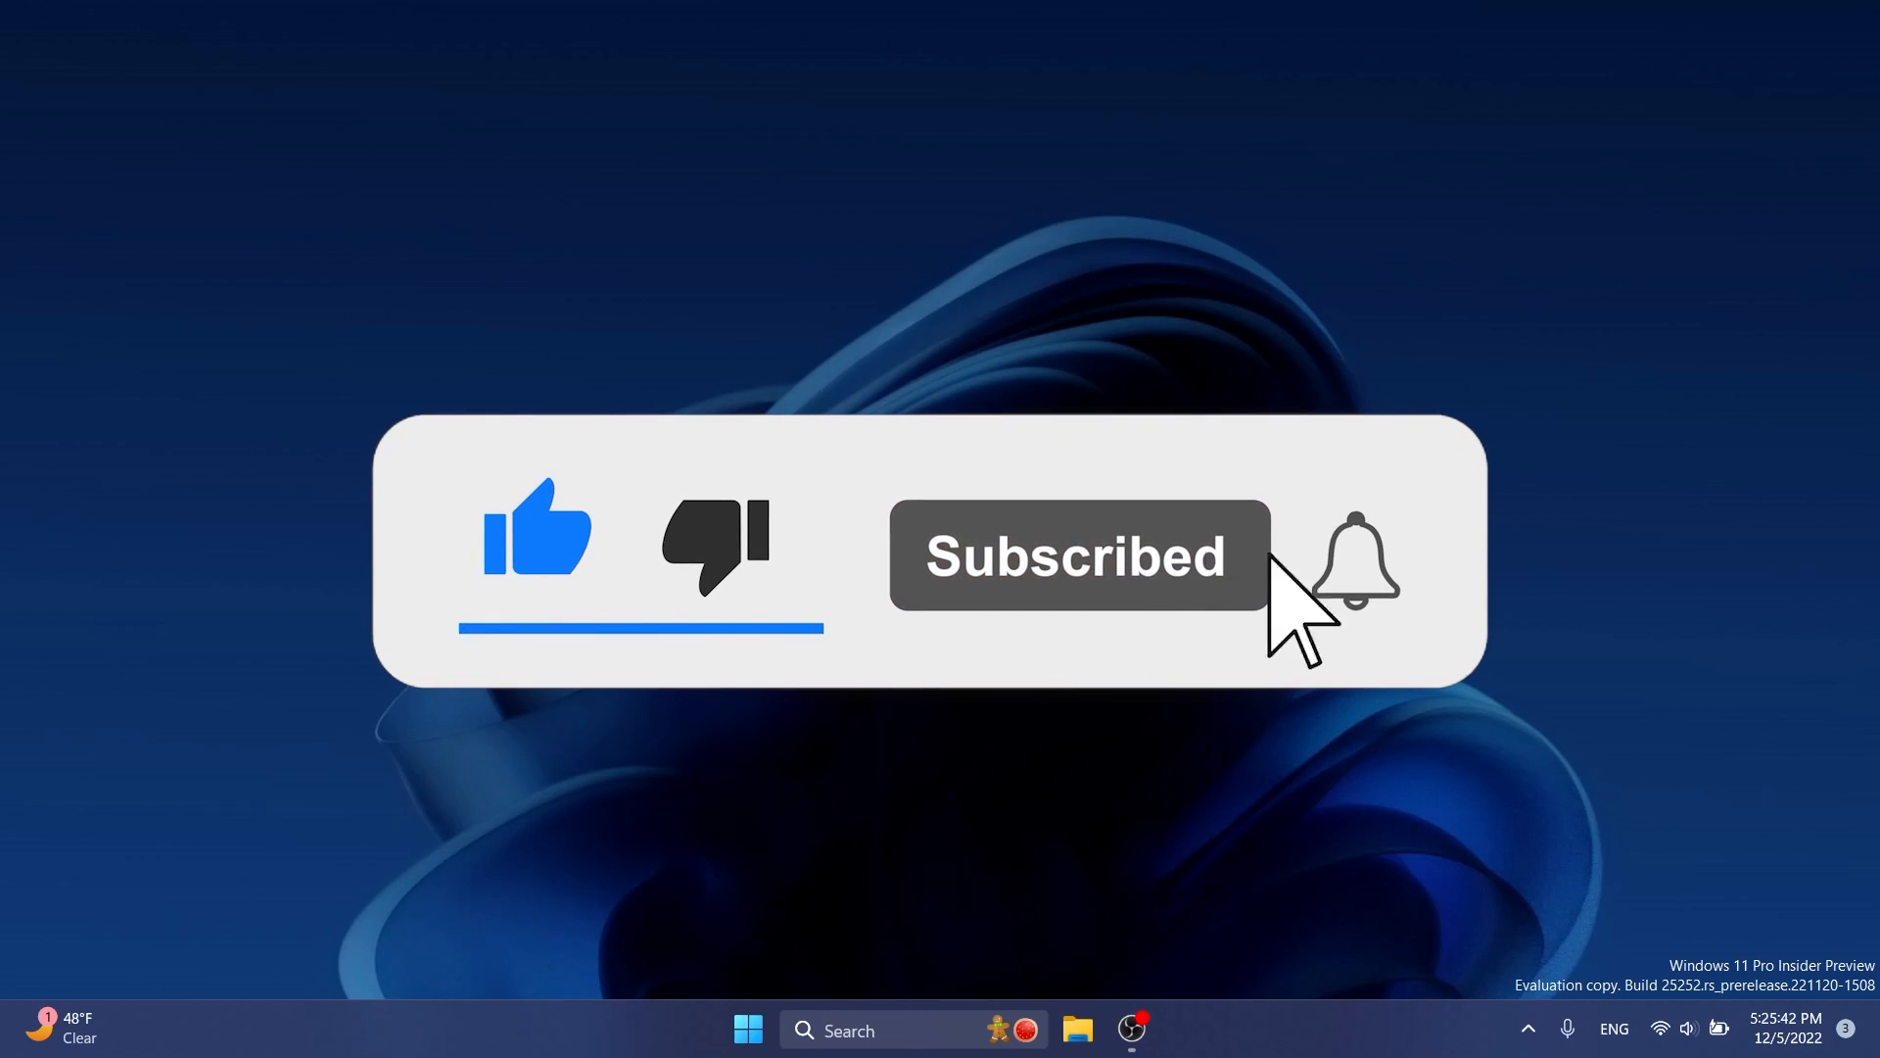
pyautogui.click(1353, 560)
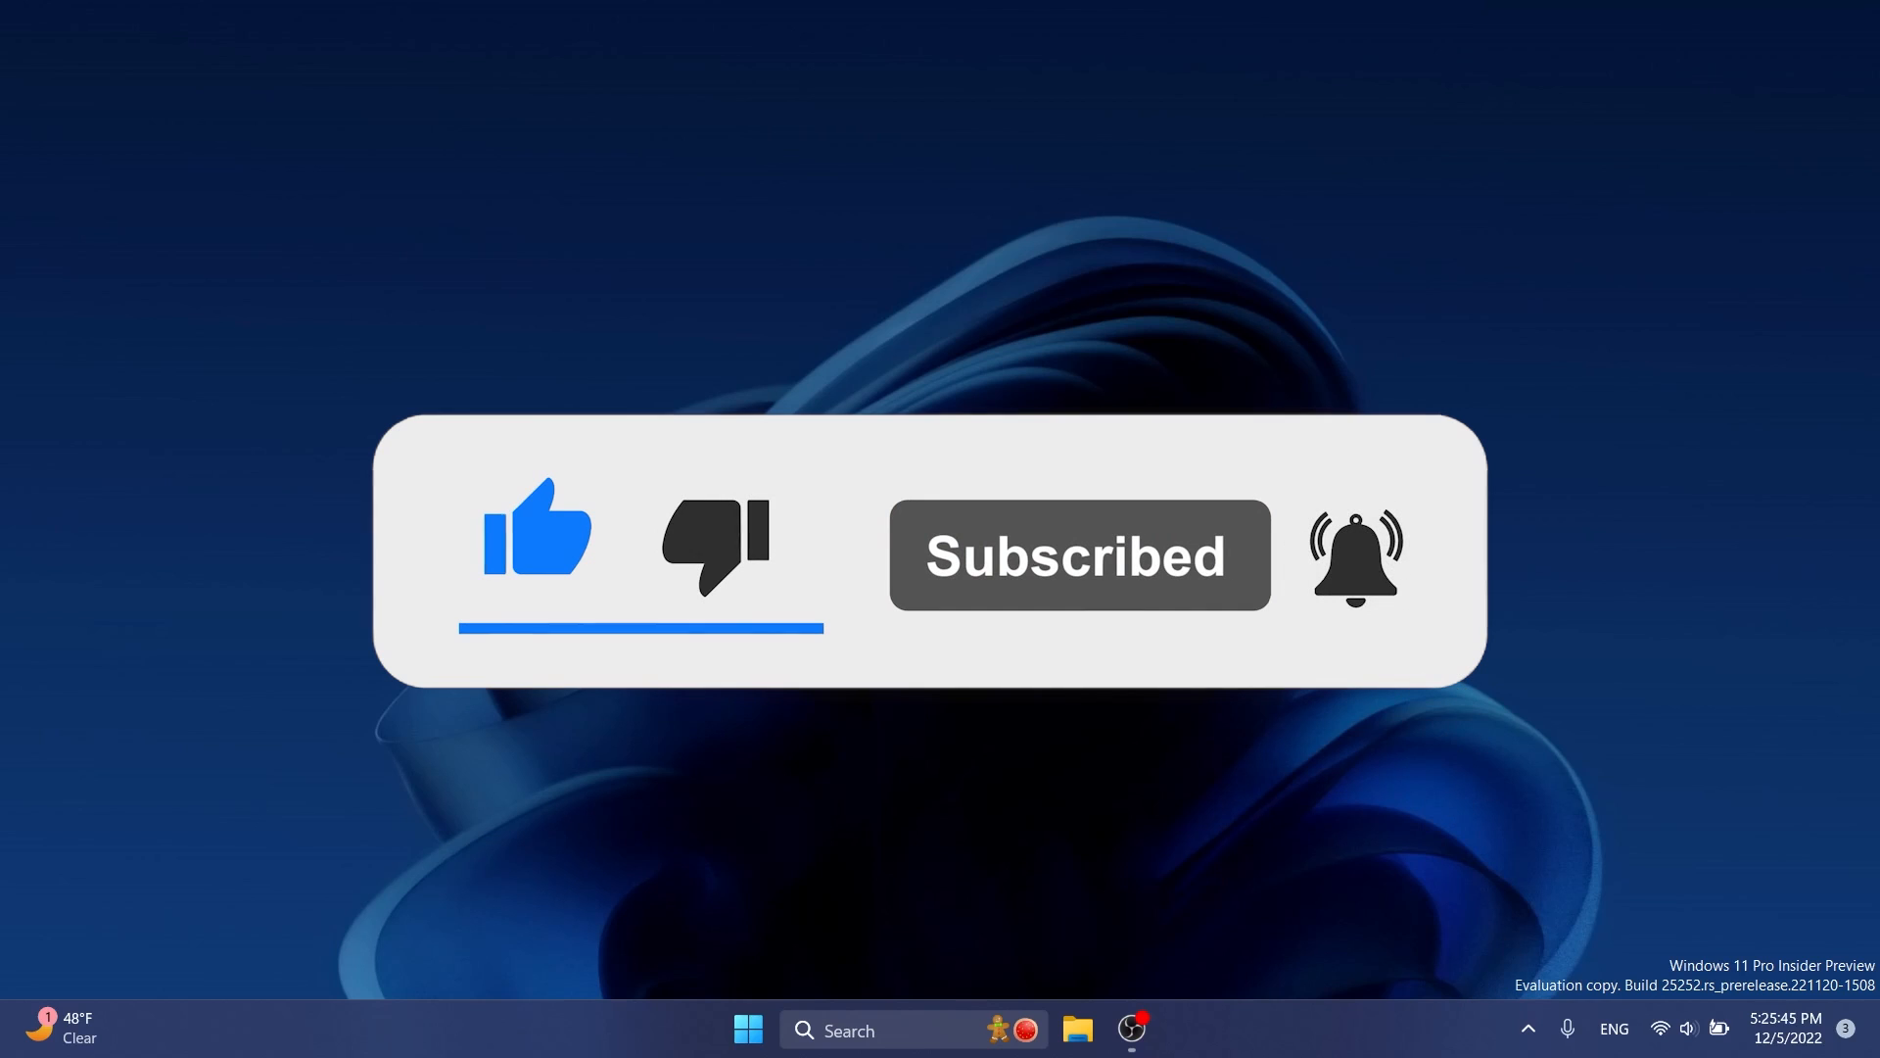